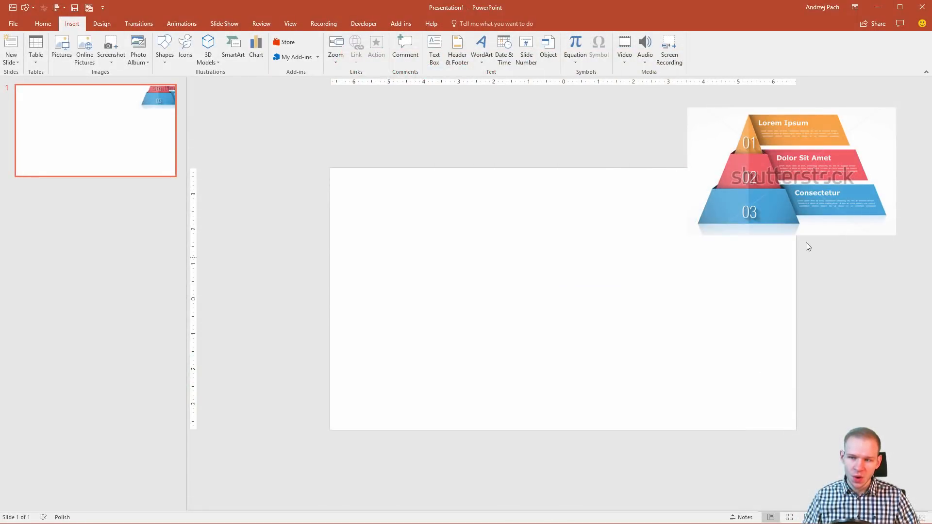
pyautogui.moveTo(752, 244)
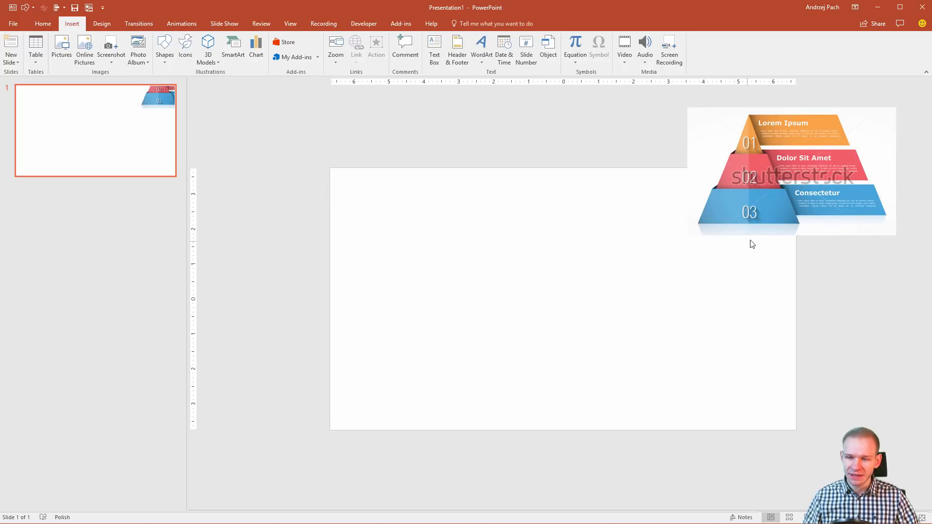
pyautogui.moveTo(862, 196)
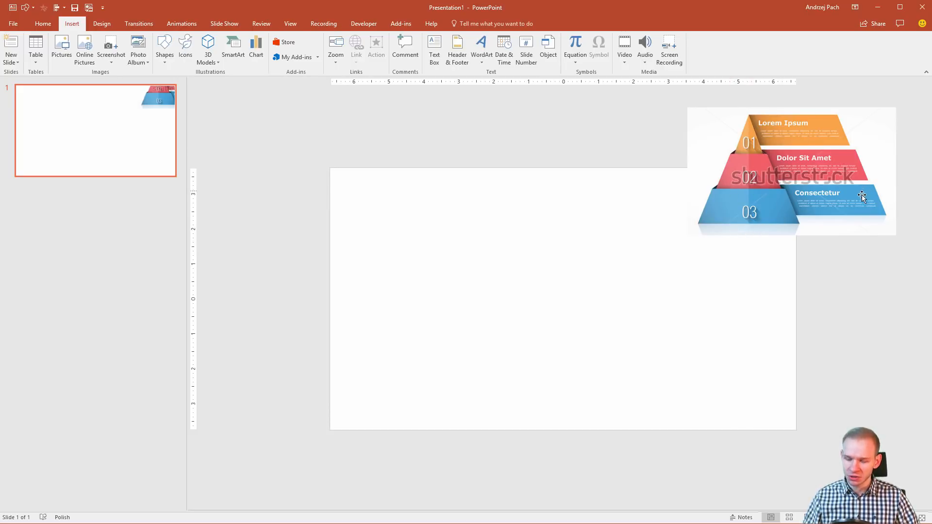
pyautogui.moveTo(354, 251)
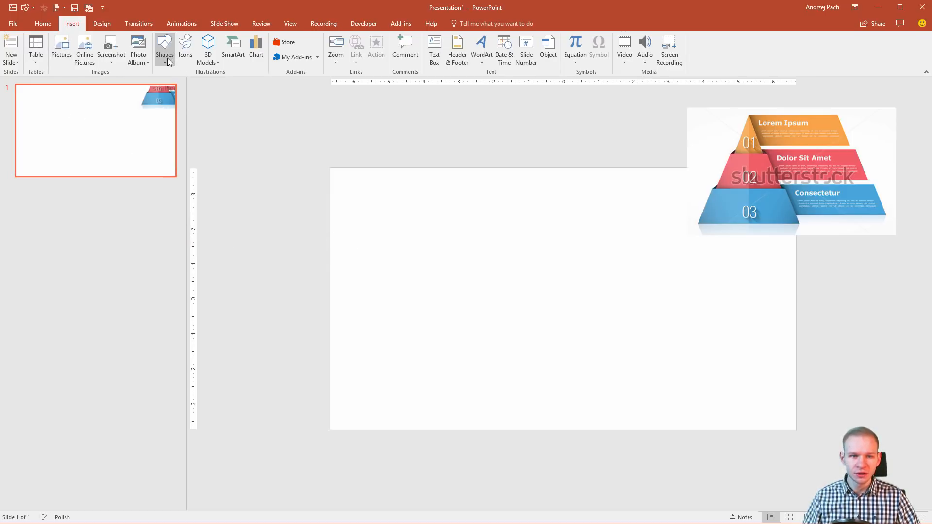
# Insert a Trapezoid shape at the slide's lower left with No Outline
pyautogui.click(164, 49)
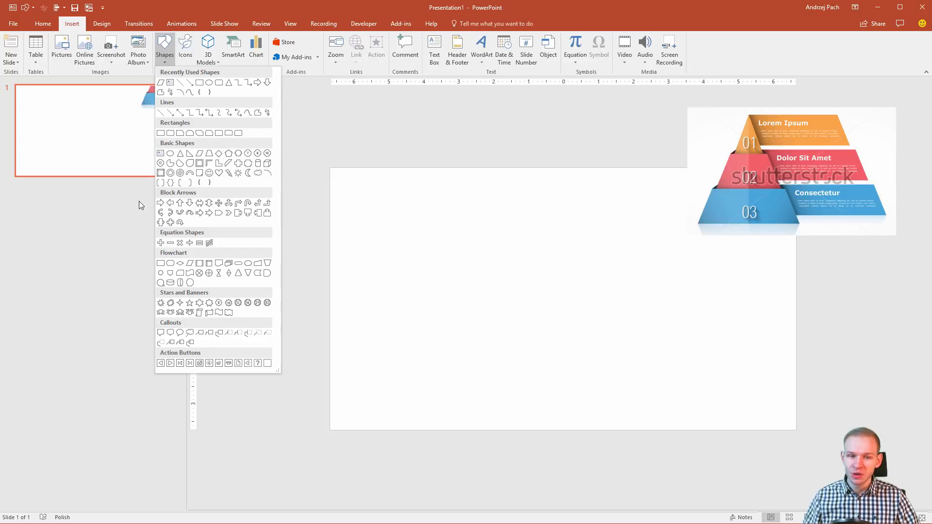
pyautogui.moveTo(209, 153)
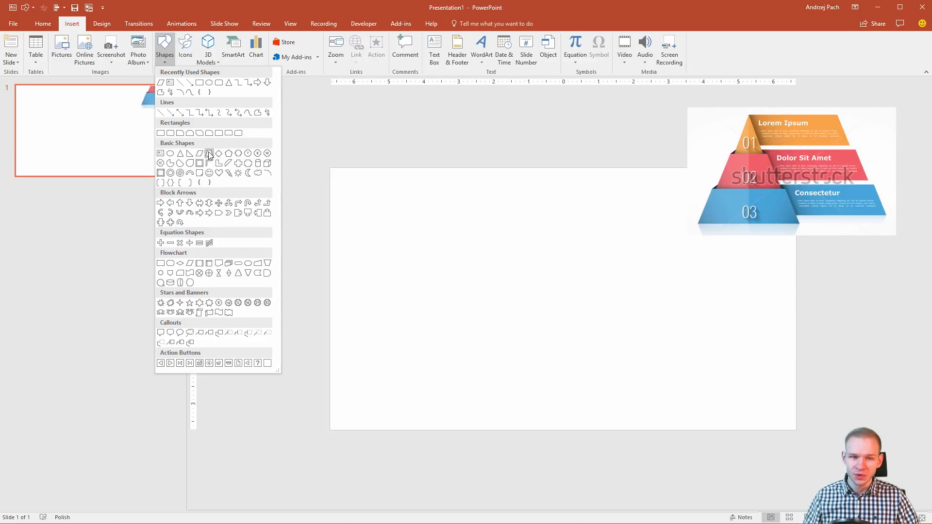
pyautogui.moveTo(198, 156)
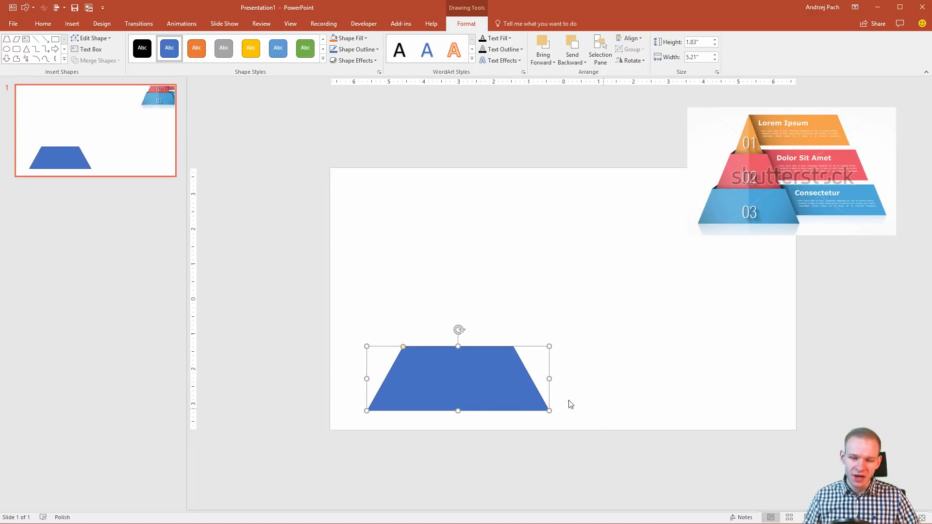
pyautogui.moveTo(380, 58)
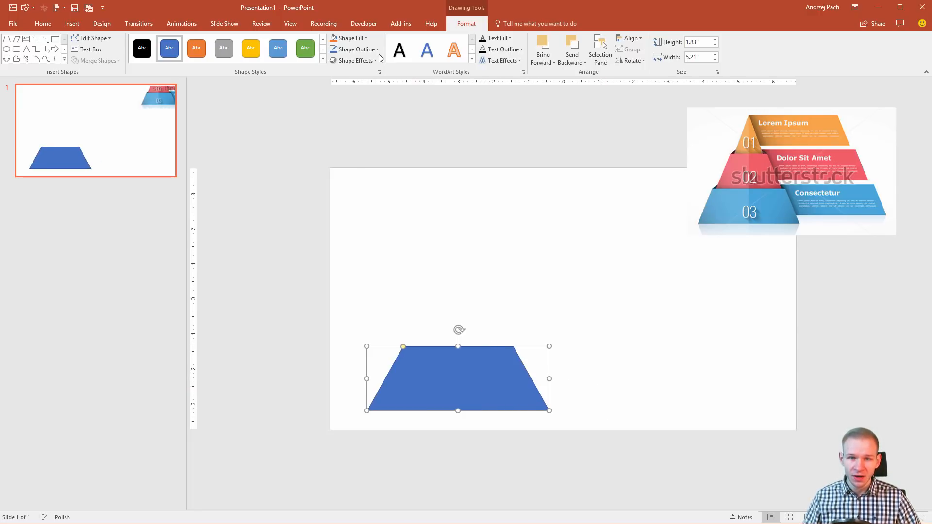
pyautogui.click(353, 49)
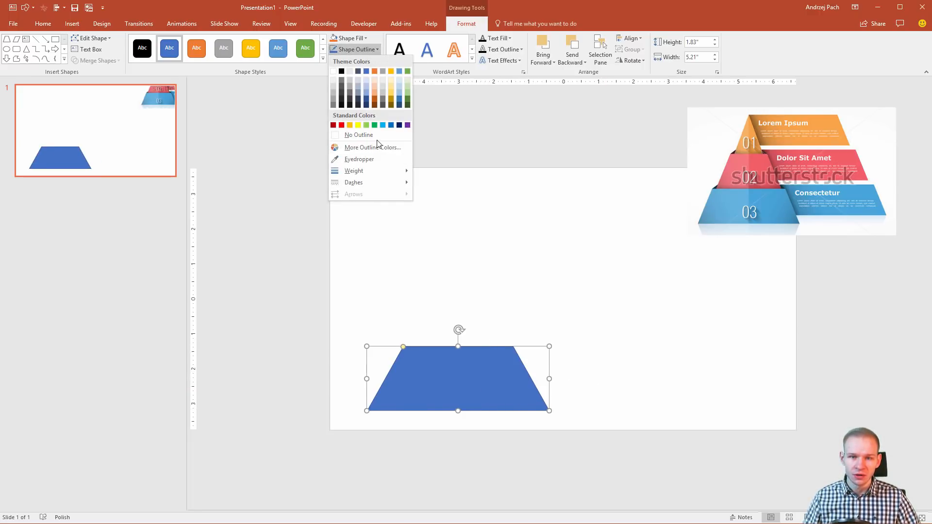
pyautogui.click(359, 135)
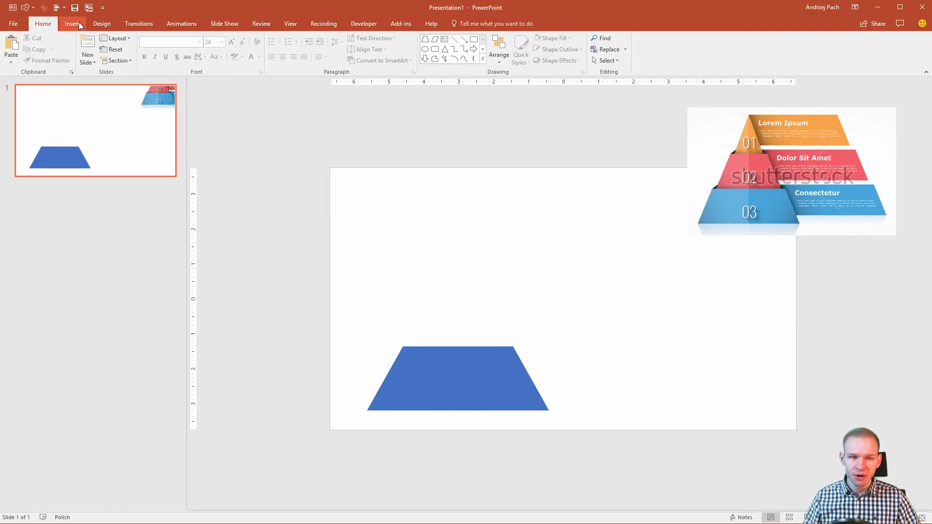
# Draw a parallelogram over the trapezoid's right side and send it to back
pyautogui.click(164, 49)
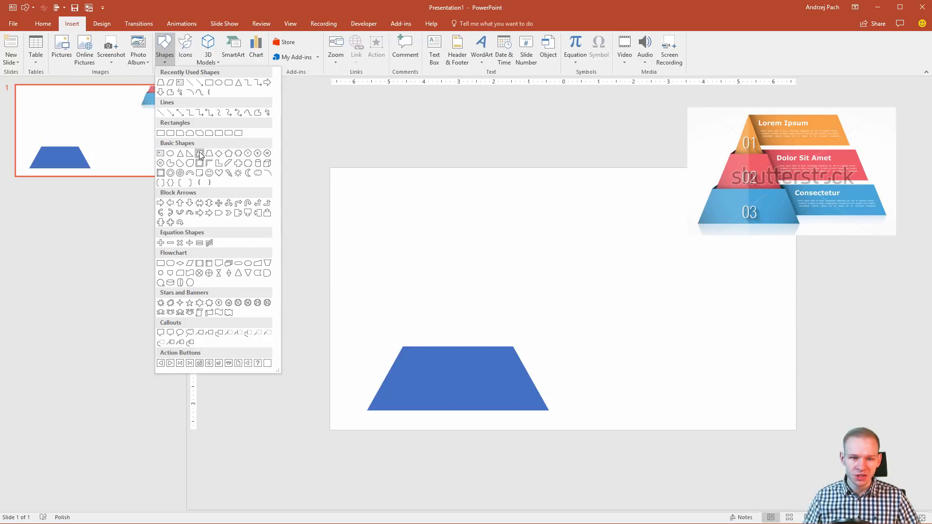
pyautogui.click(199, 153)
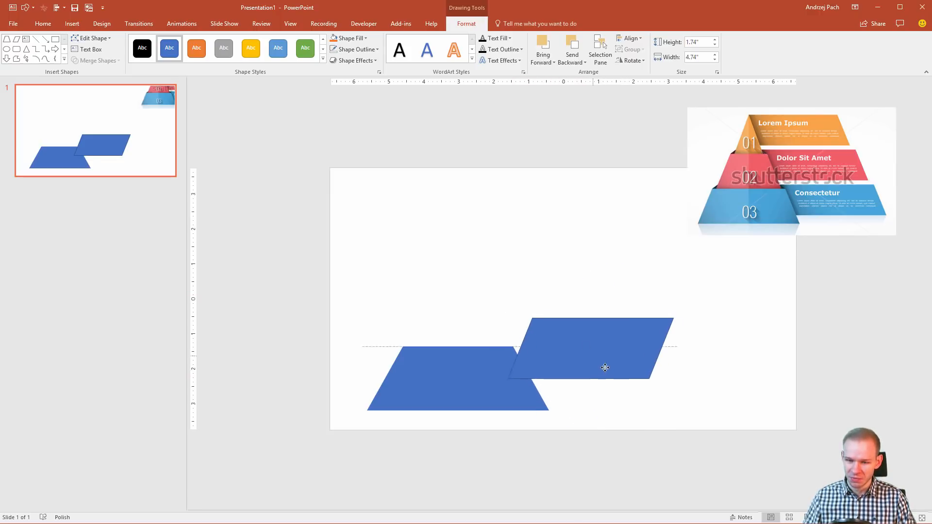
pyautogui.click(605, 367)
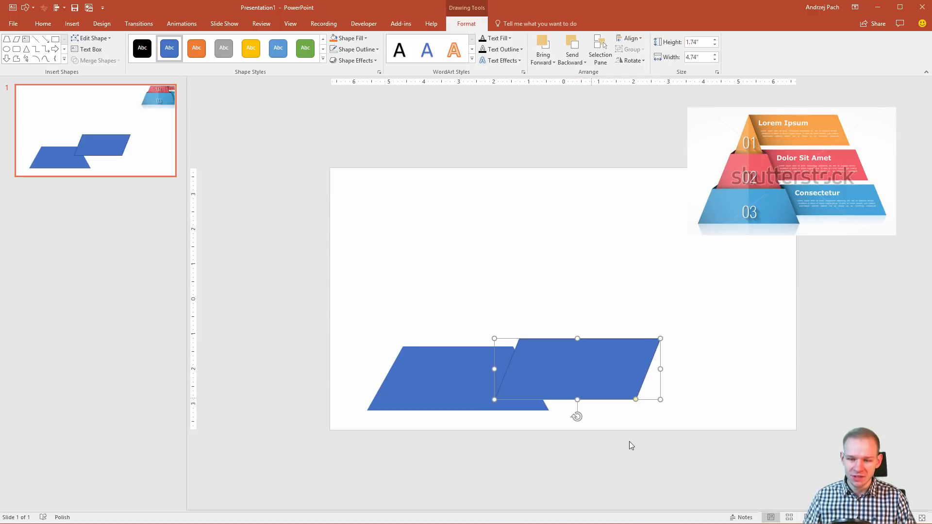
pyautogui.moveTo(562, 357)
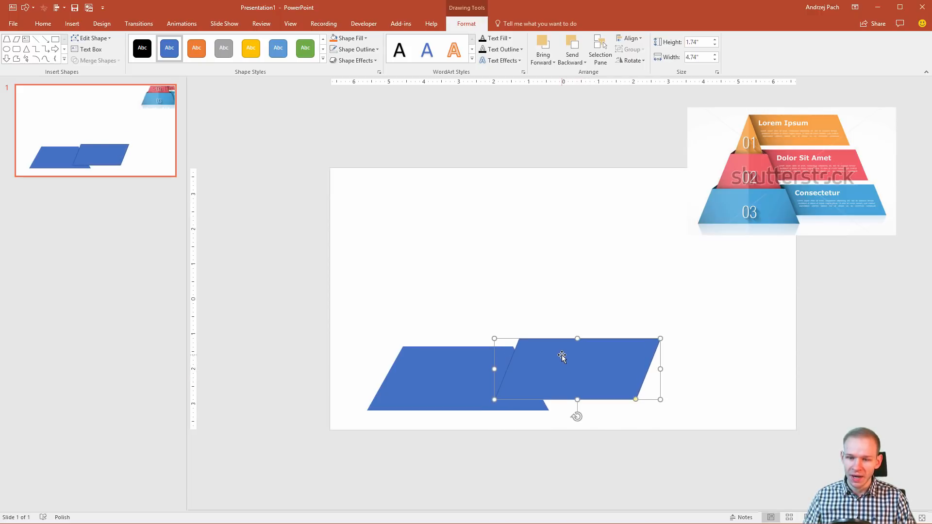
pyautogui.rightClick(562, 356)
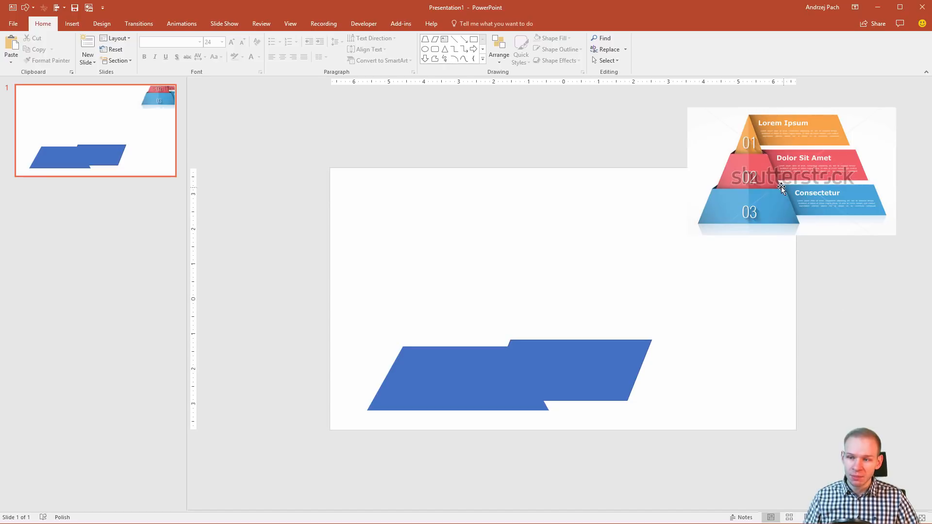
pyautogui.moveTo(782, 190)
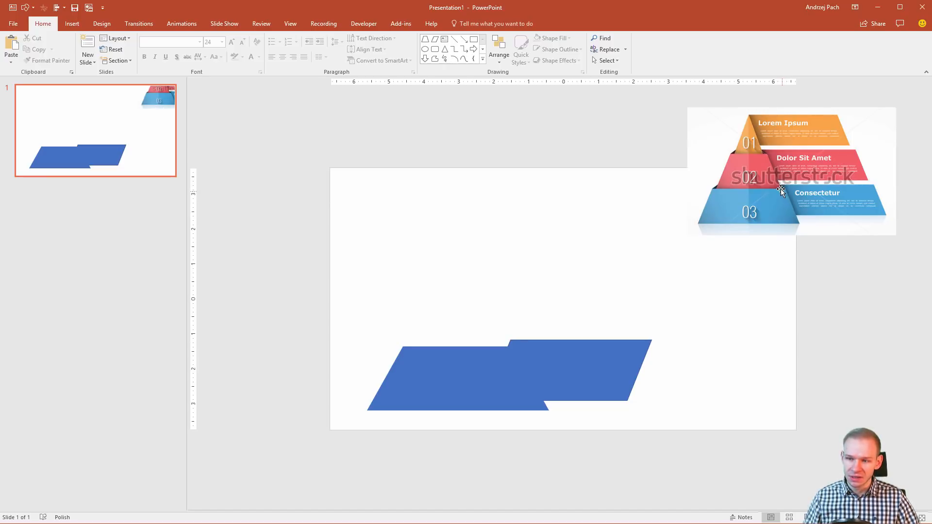
# Briefly enlarge the reference pyramid picture, then select the trapezoid for formatting
pyautogui.click(782, 191)
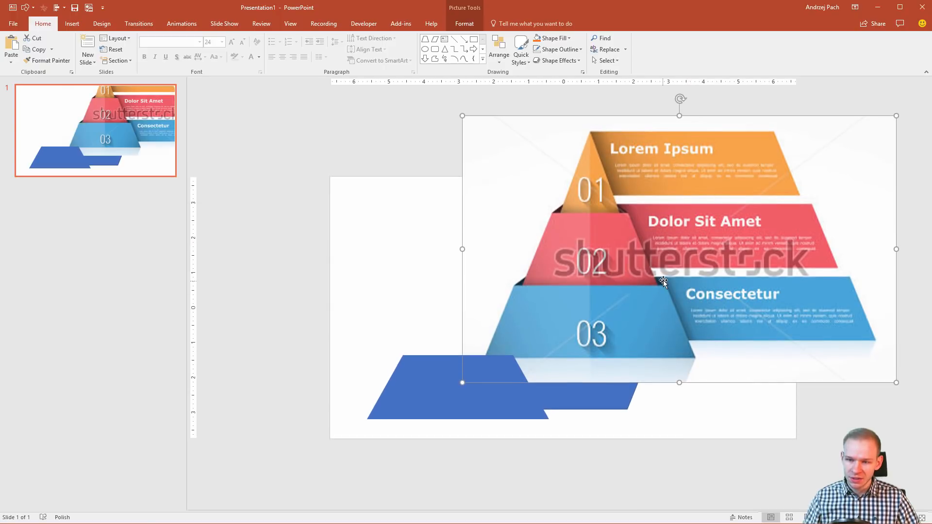
pyautogui.moveTo(462, 384)
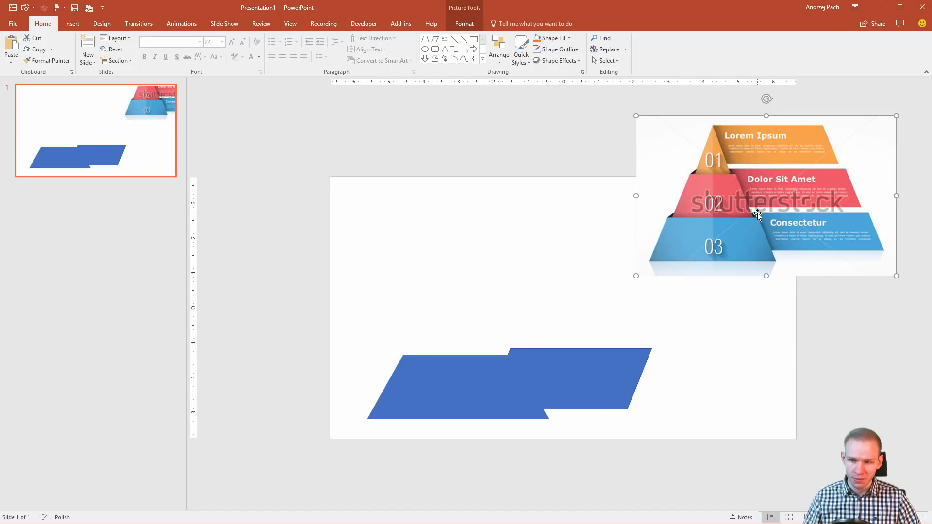
pyautogui.moveTo(500, 280)
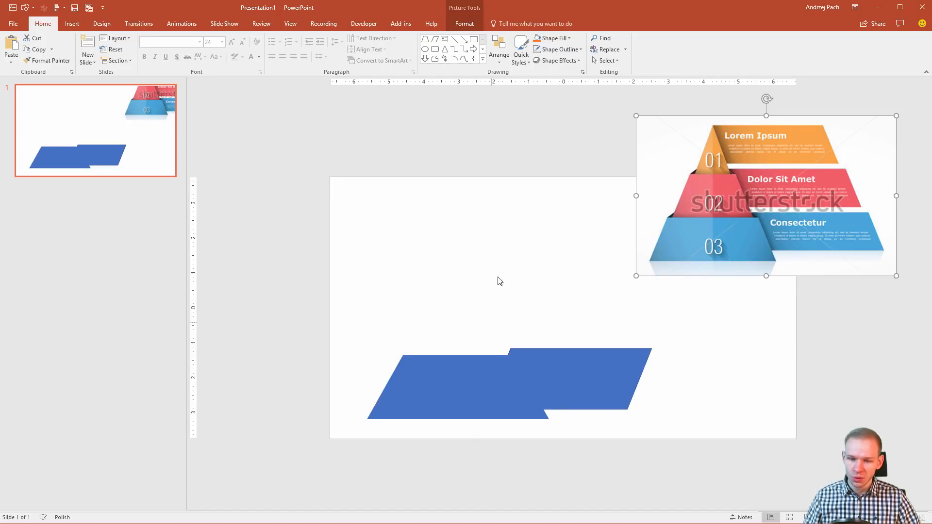
pyautogui.moveTo(505, 353)
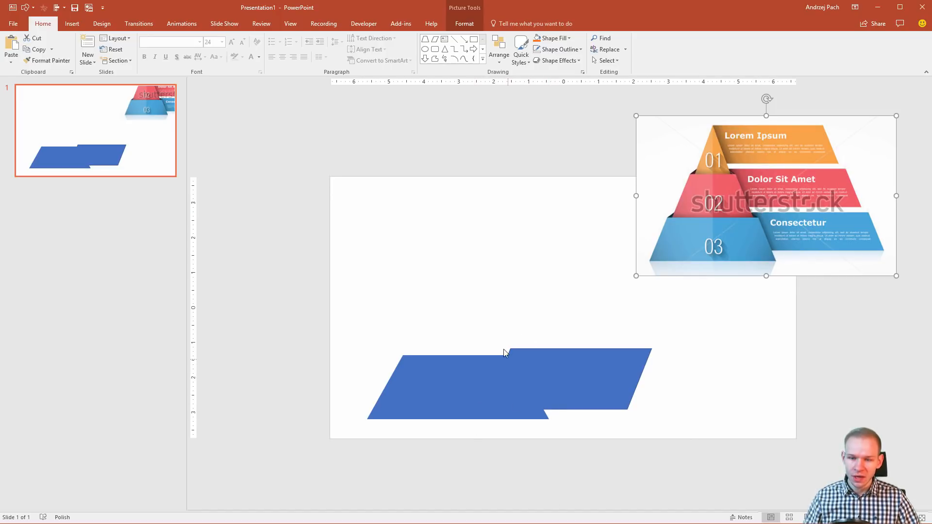
pyautogui.moveTo(507, 310)
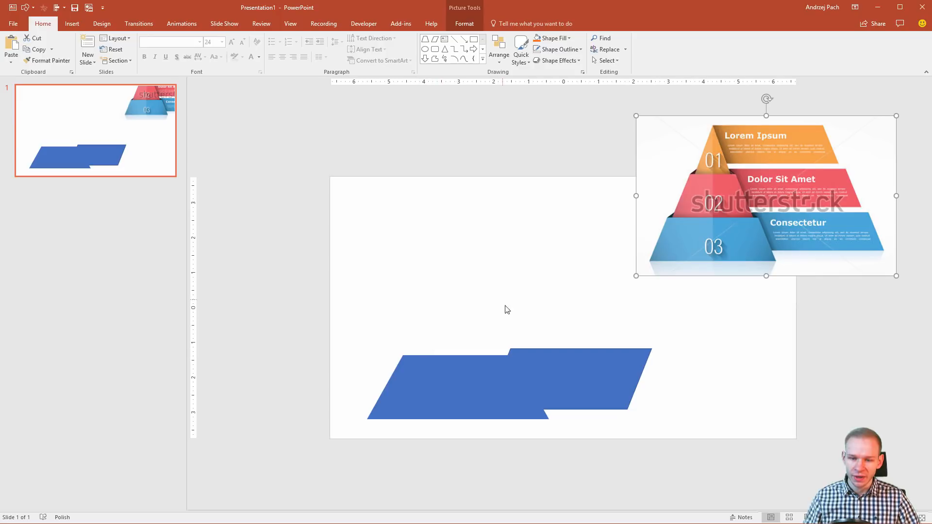
pyautogui.click(458, 379)
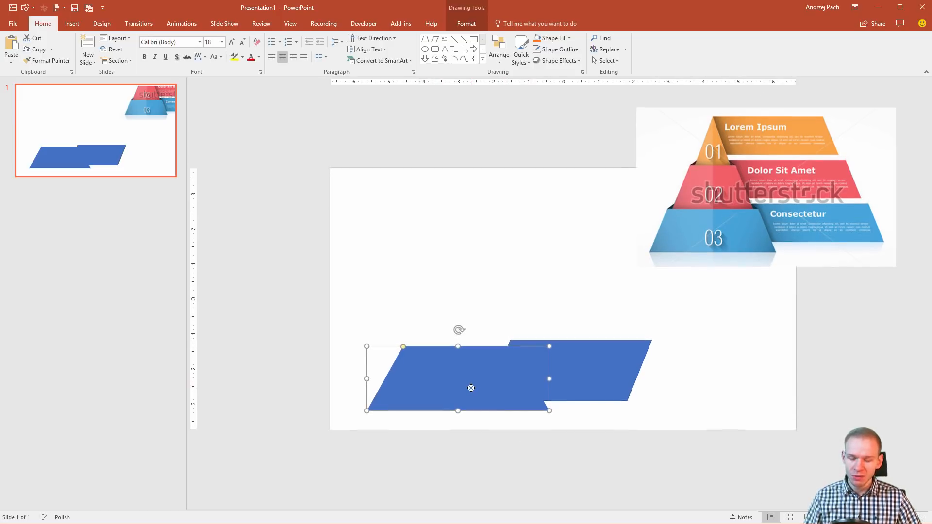
pyautogui.moveTo(470, 390)
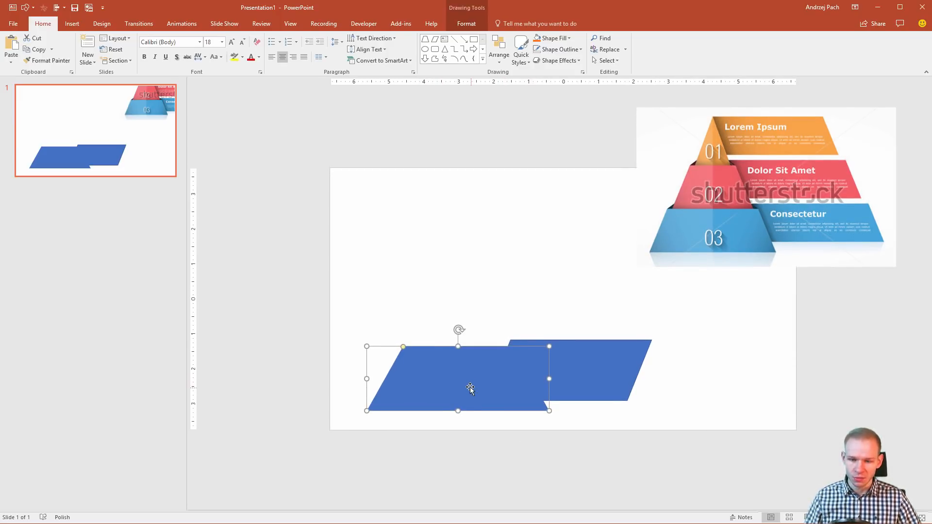
pyautogui.moveTo(456, 384)
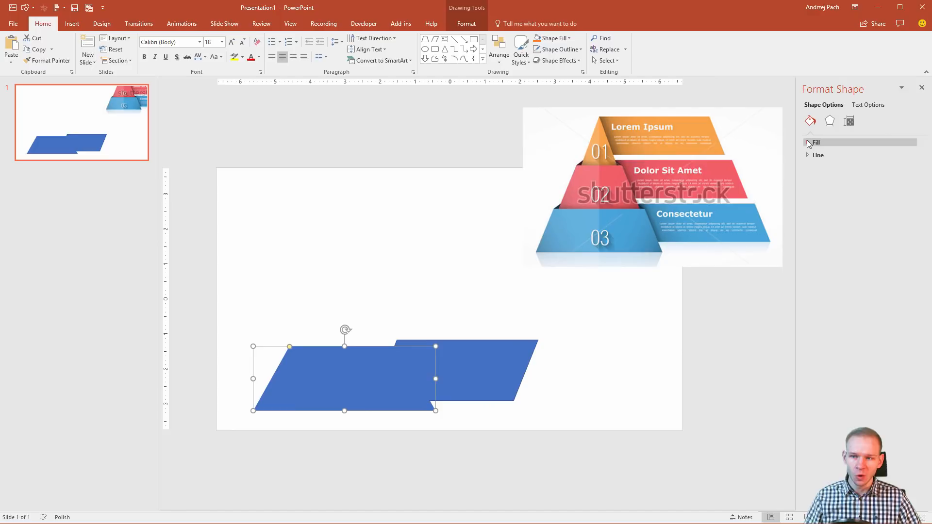
# Give the trapezoid a Linear Diagonal gradient fill with a blue gradient stop
pyautogui.click(816, 142)
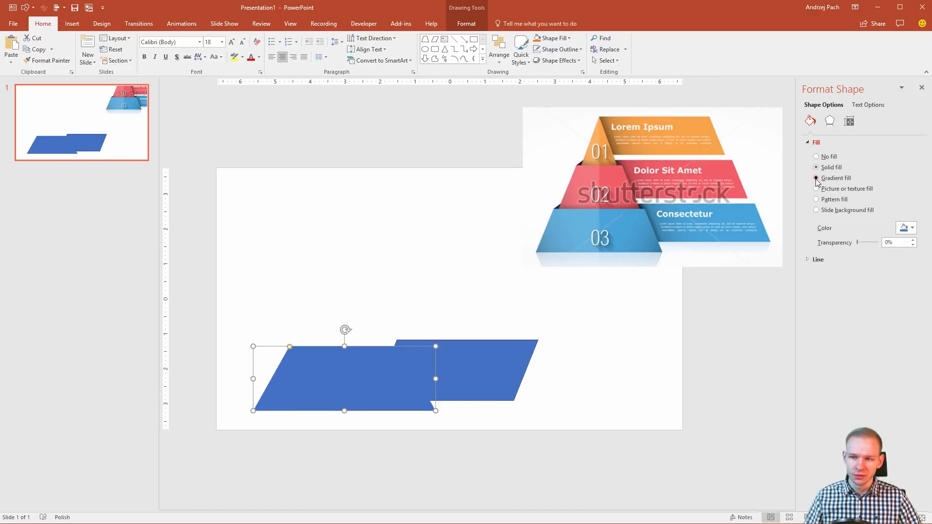
pyautogui.click(817, 178)
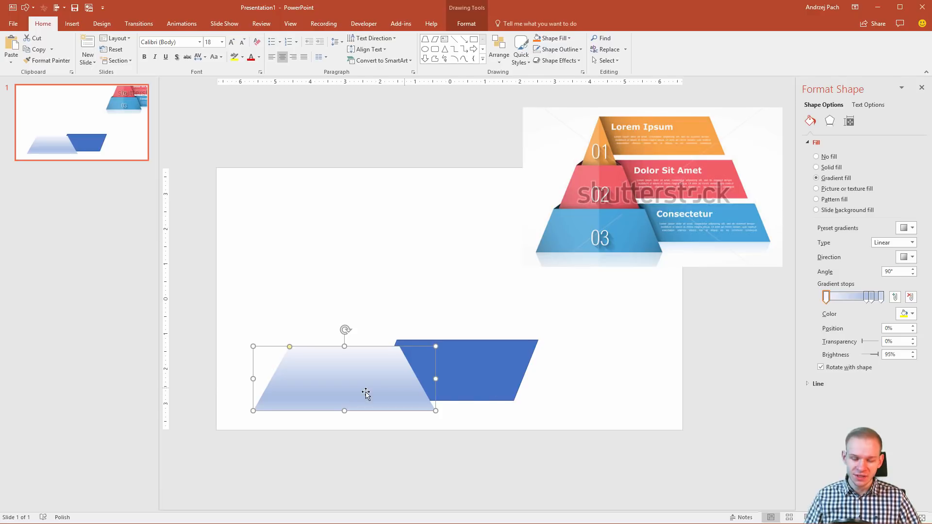
pyautogui.moveTo(308, 389)
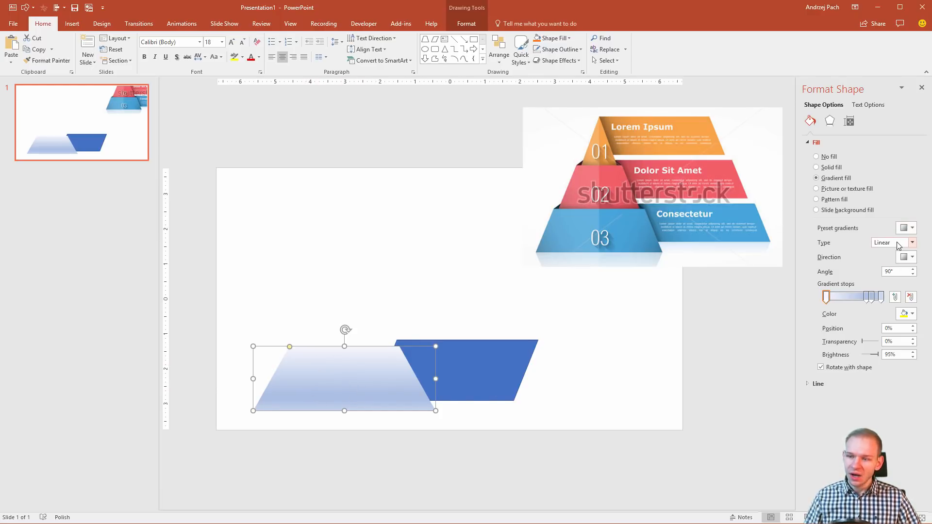
pyautogui.click(905, 257)
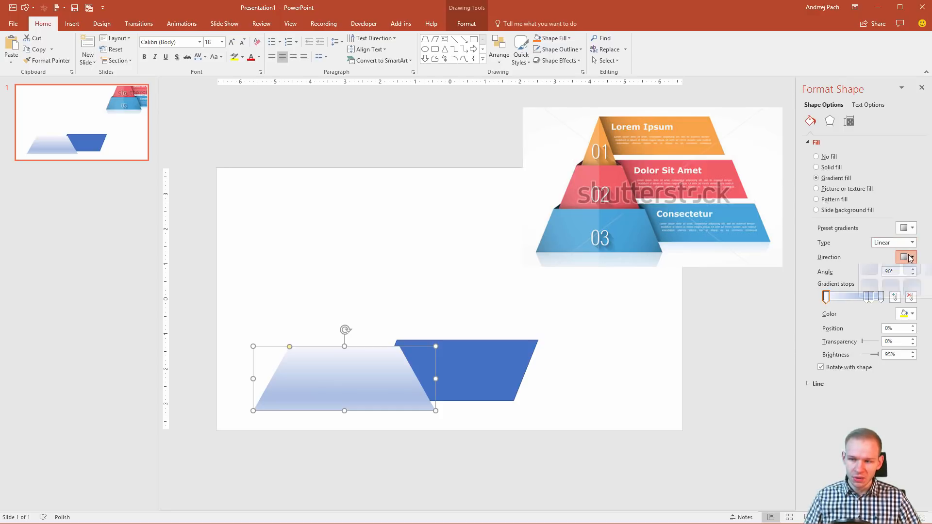
pyautogui.click(906, 257)
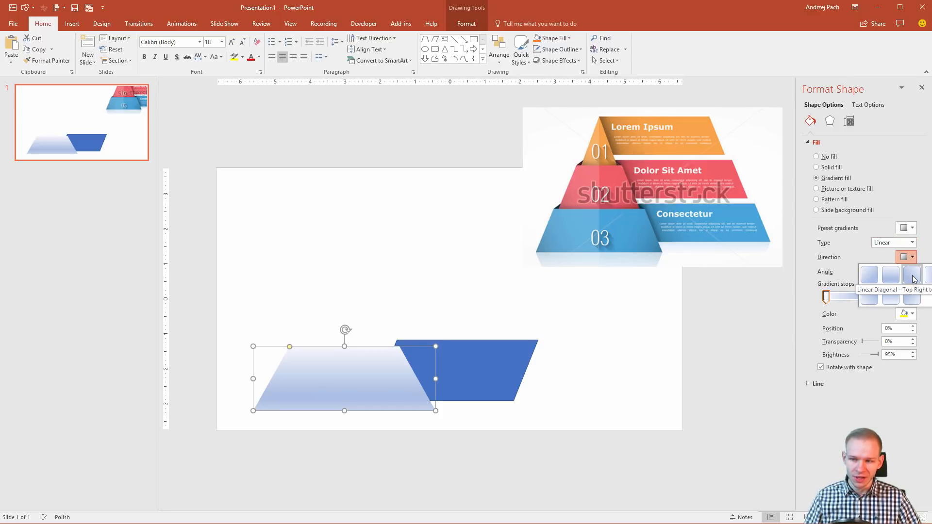
pyautogui.click(912, 274)
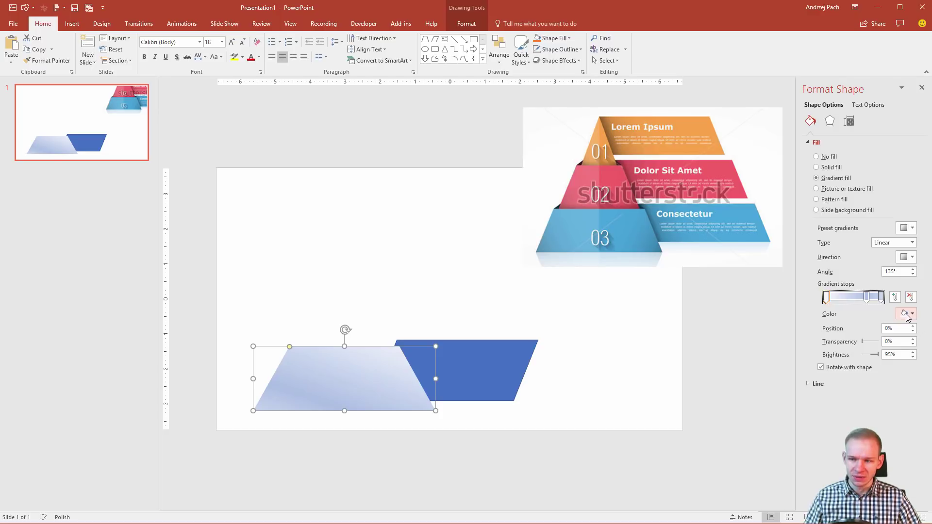
pyautogui.click(908, 314)
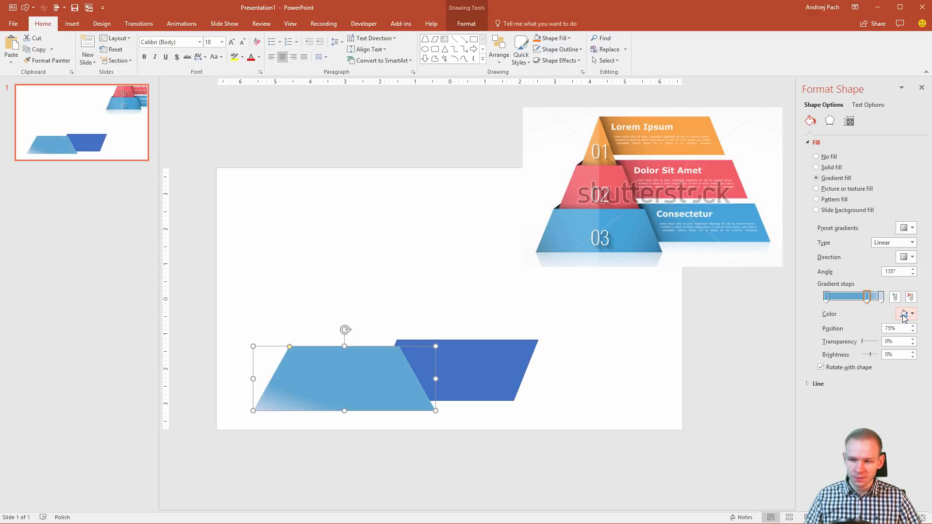
# Recolour the trapezoid's gradient stops to lighter custom blues and run the gradient horizontally
pyautogui.click(906, 314)
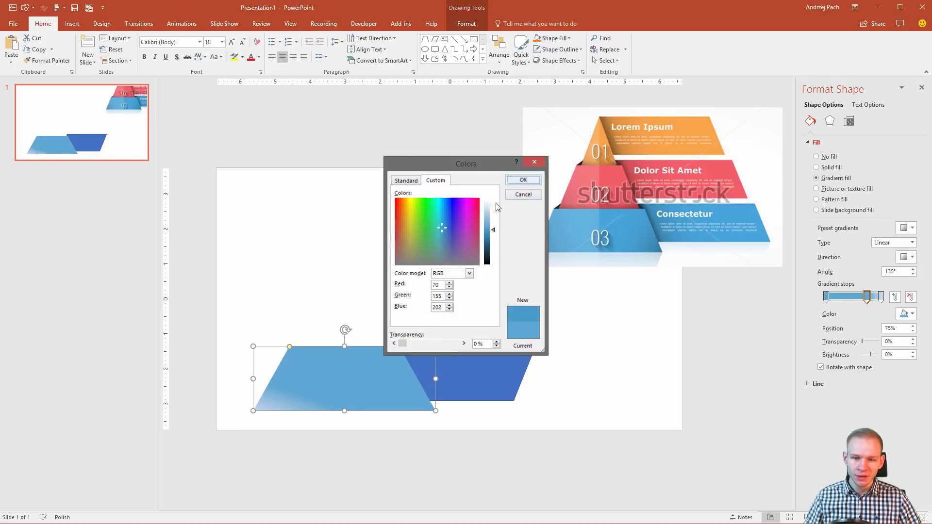
pyautogui.click(522, 180)
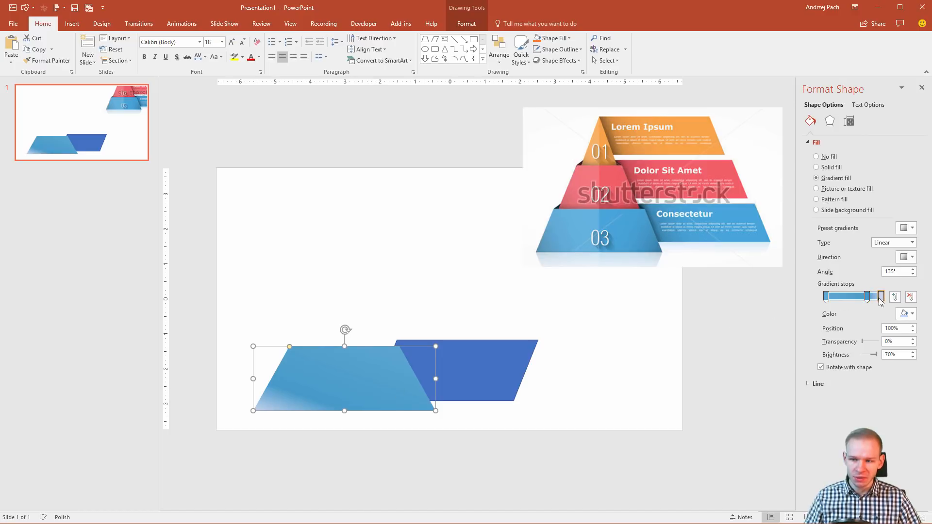
pyautogui.click(908, 315)
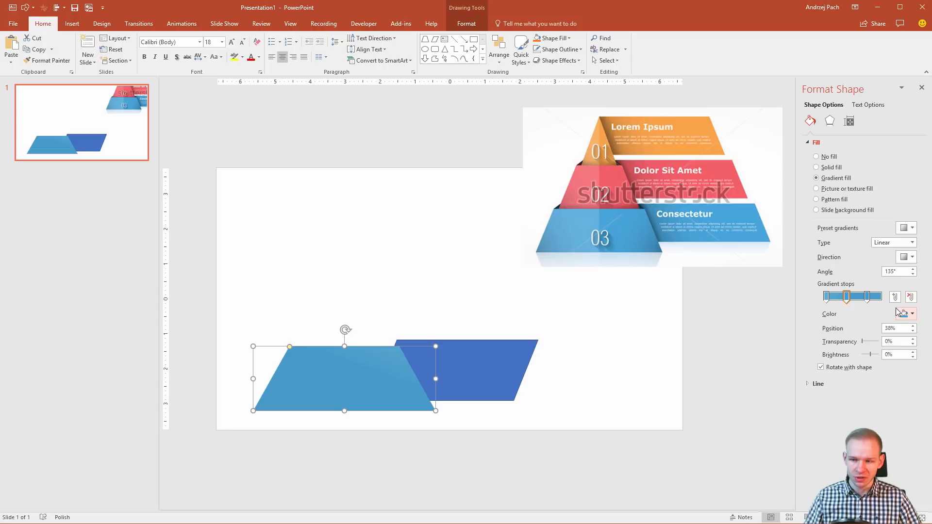
pyautogui.click(906, 314)
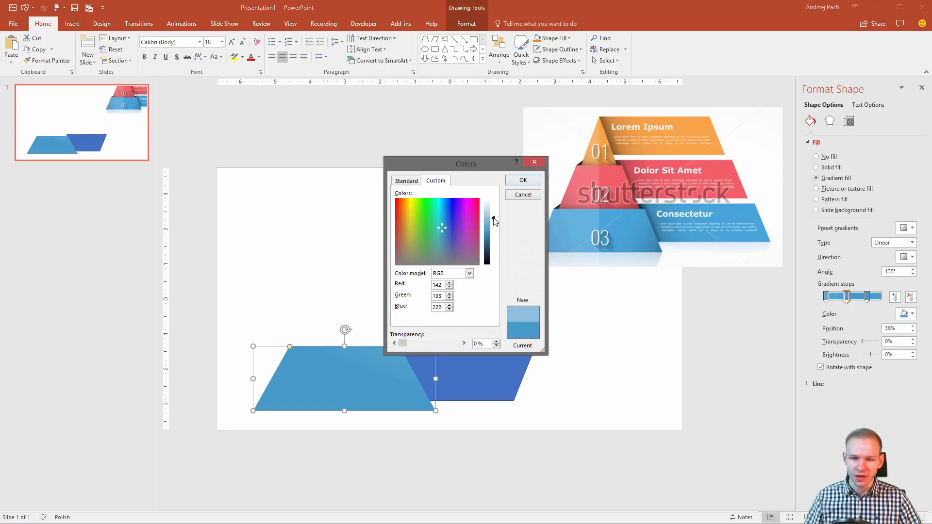
pyautogui.click(522, 180)
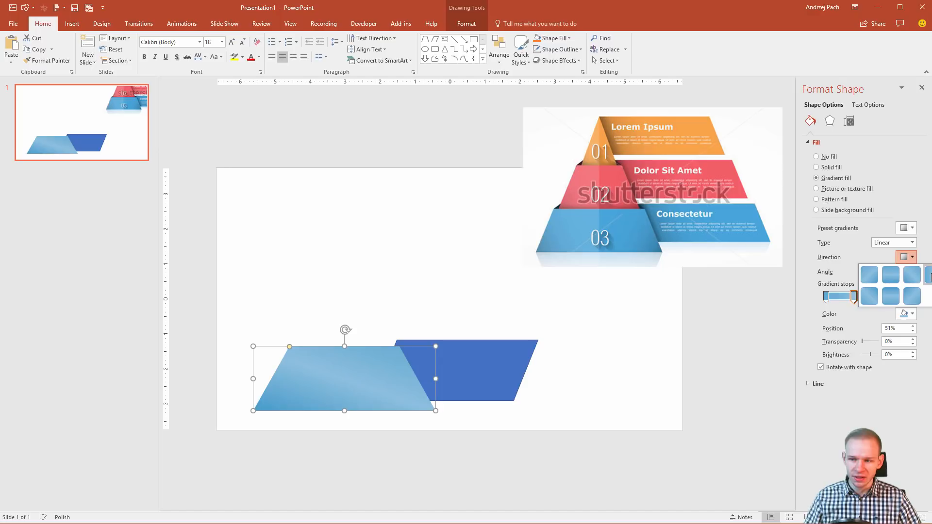
pyautogui.click(869, 274)
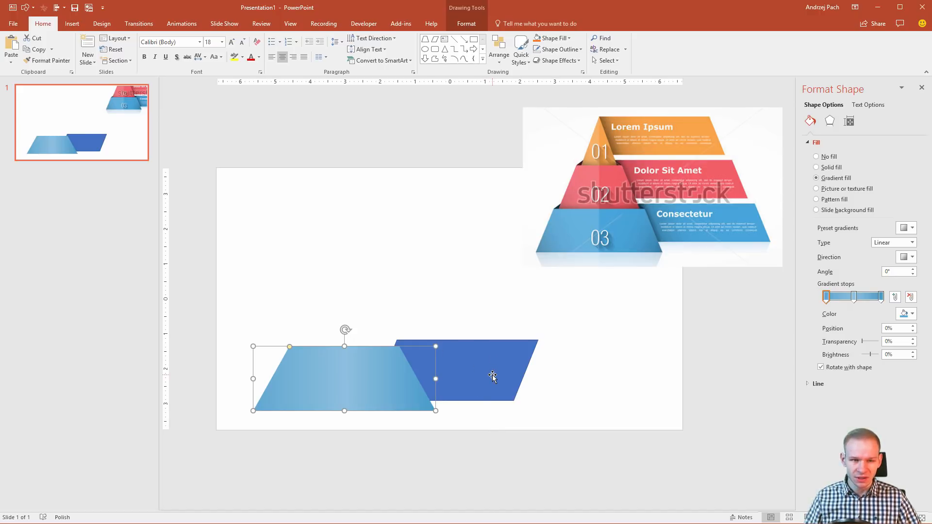
pyautogui.moveTo(63, 29)
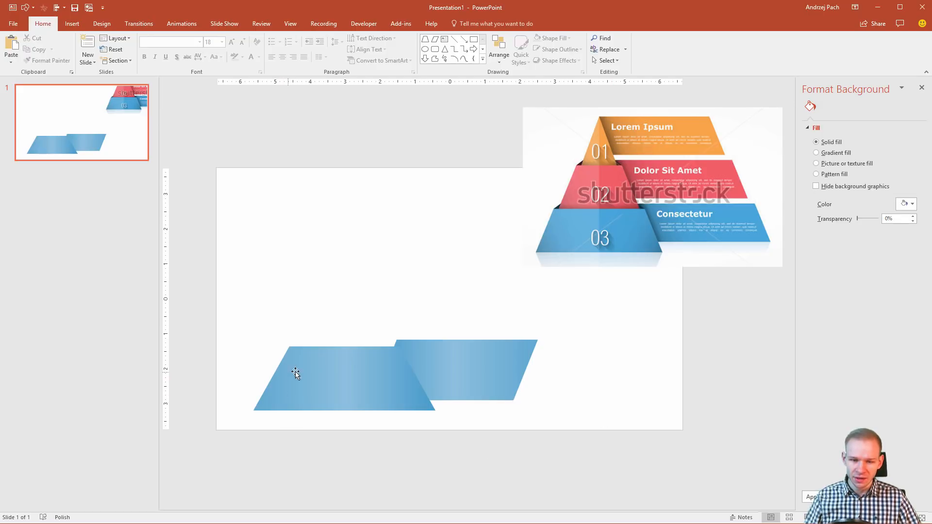
pyautogui.moveTo(336, 384)
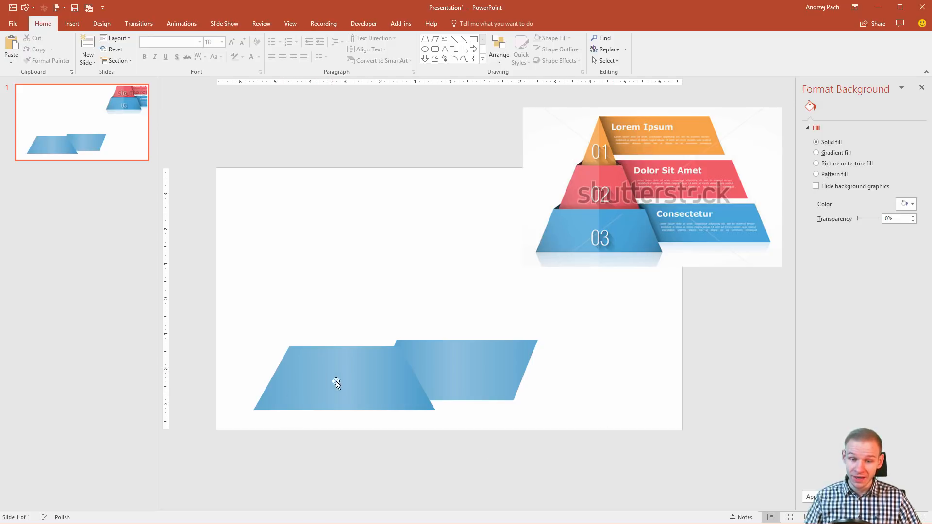
# Reselect the trapezoid after matching the parallelogram's gradient
pyautogui.click(336, 382)
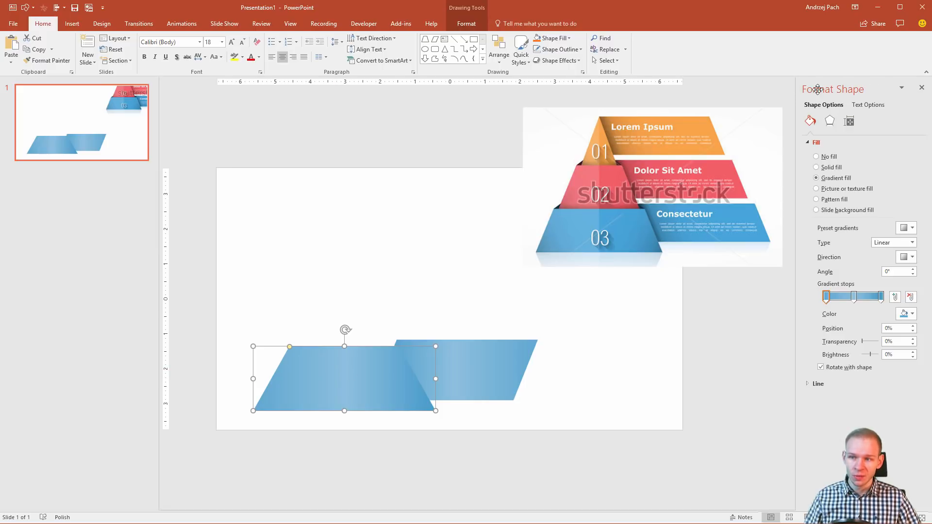
pyautogui.moveTo(807, 151)
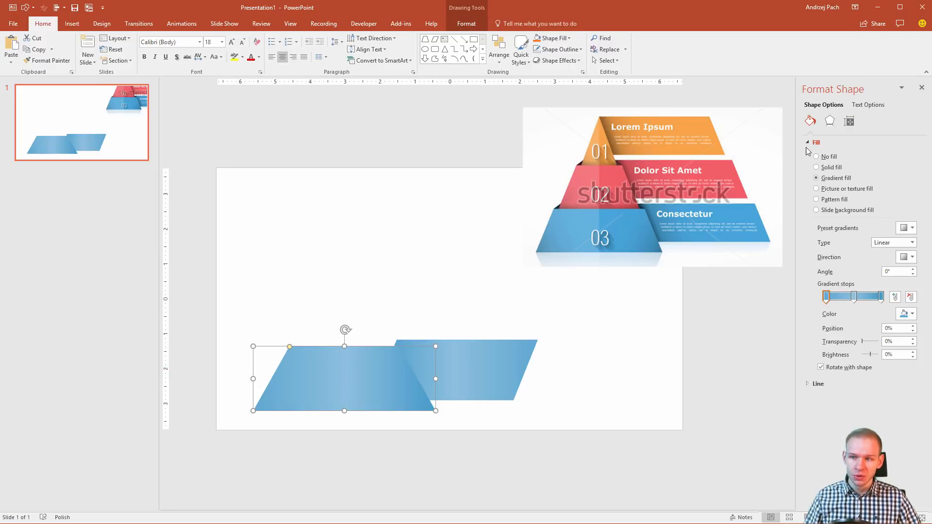
pyautogui.moveTo(830, 121)
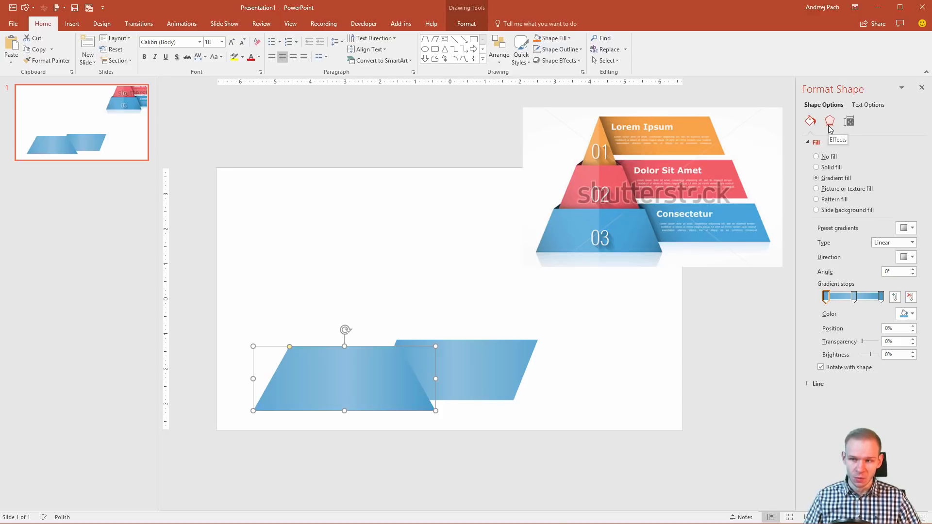
# Apply an Outer shadow to the trapezoid: size 104%, blur 43 pt, angle 0°, distance 0 pt
pyautogui.click(830, 122)
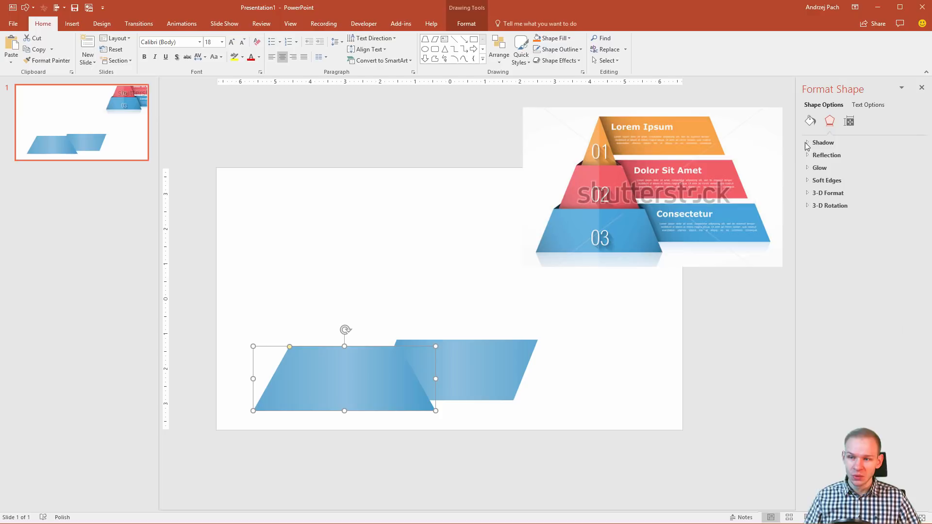
pyautogui.click(823, 143)
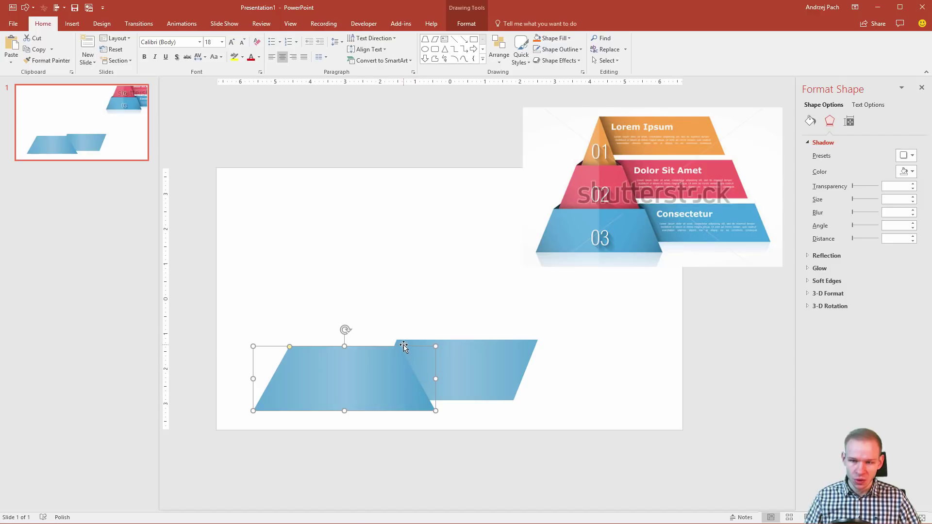
pyautogui.moveTo(655, 220)
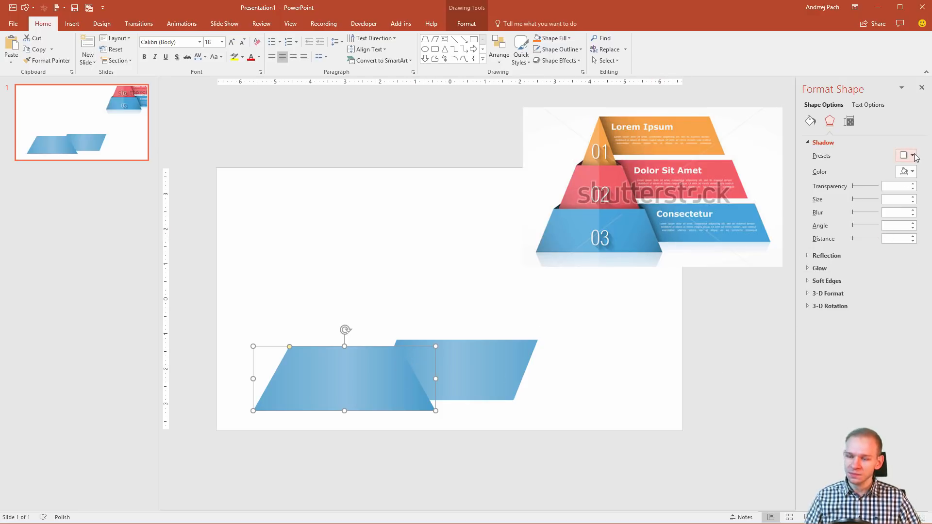
pyautogui.click(906, 156)
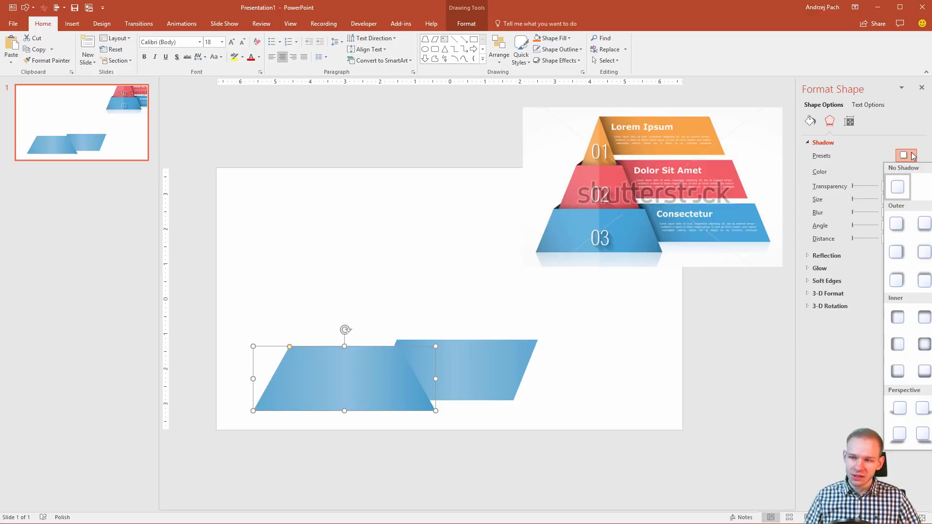
pyautogui.moveTo(897, 224)
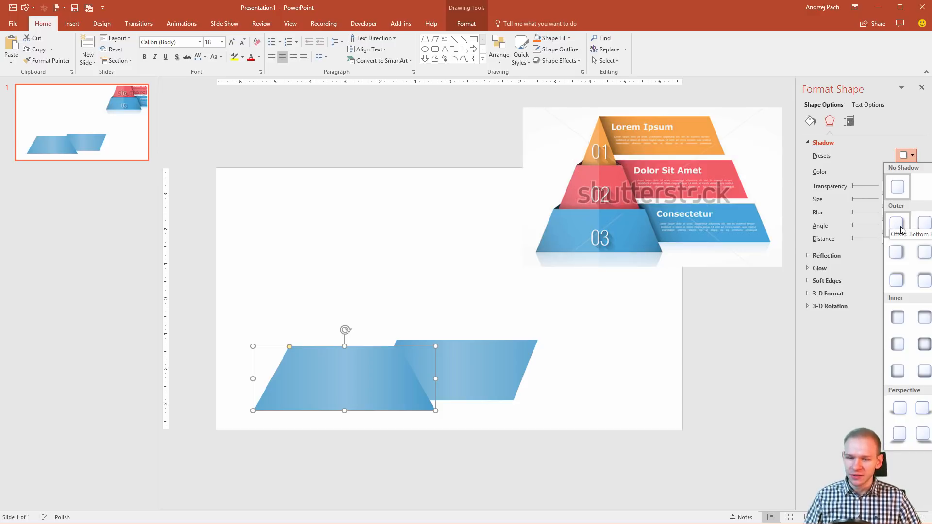
pyautogui.click(898, 225)
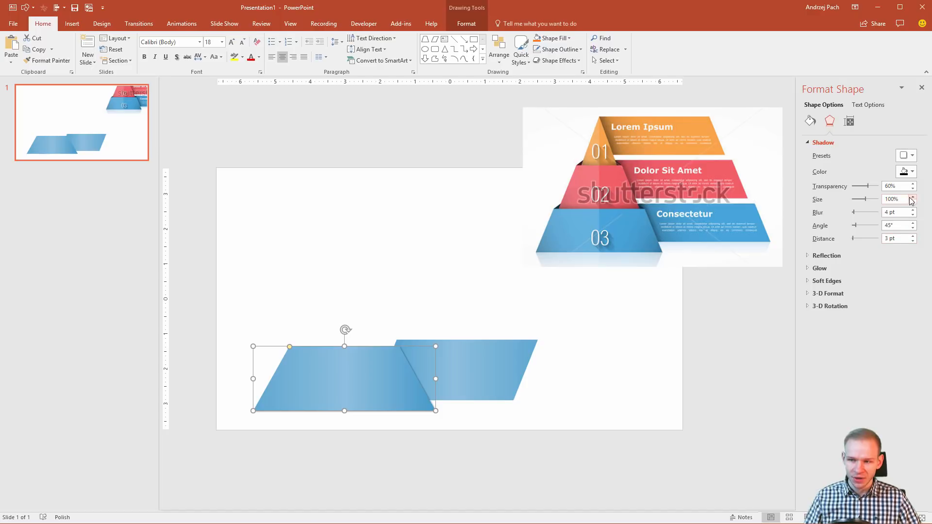
pyautogui.click(913, 197)
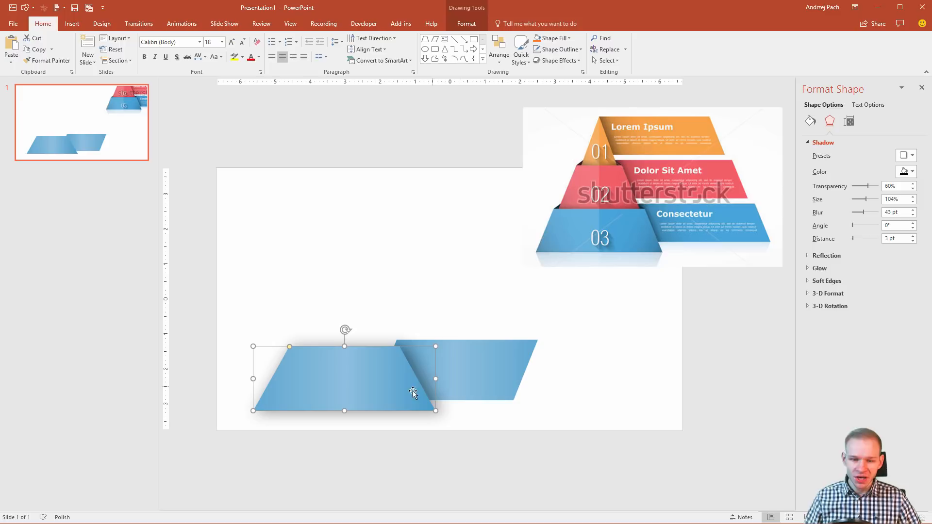
pyautogui.moveTo(883, 251)
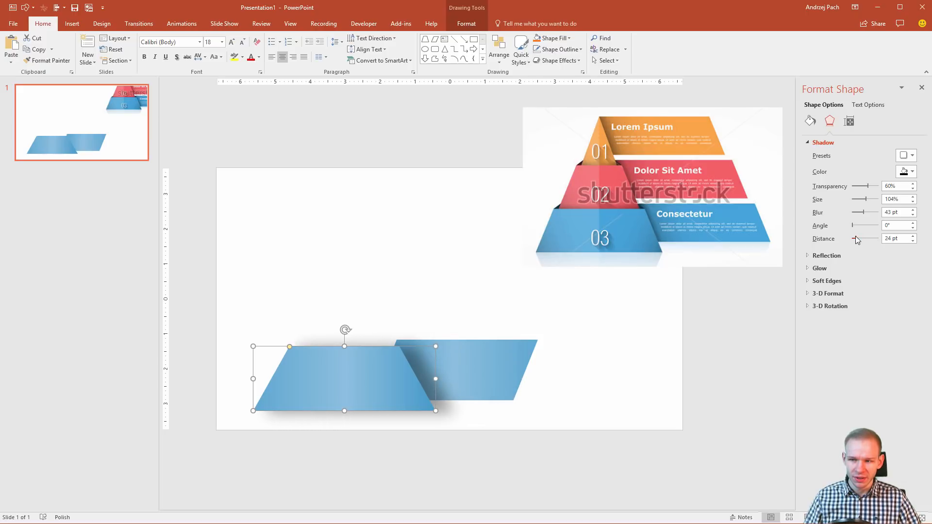
pyautogui.click(910, 241)
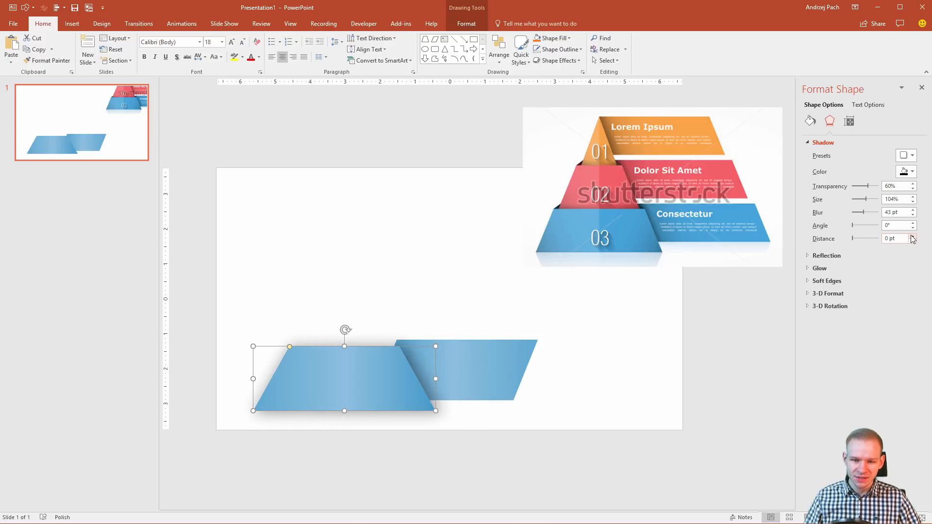
pyautogui.click(913, 236)
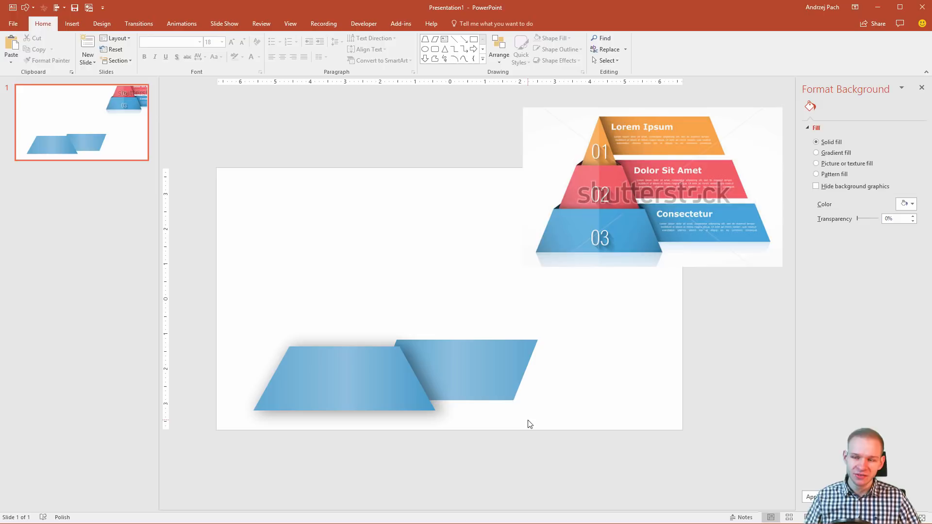
pyautogui.moveTo(342, 379)
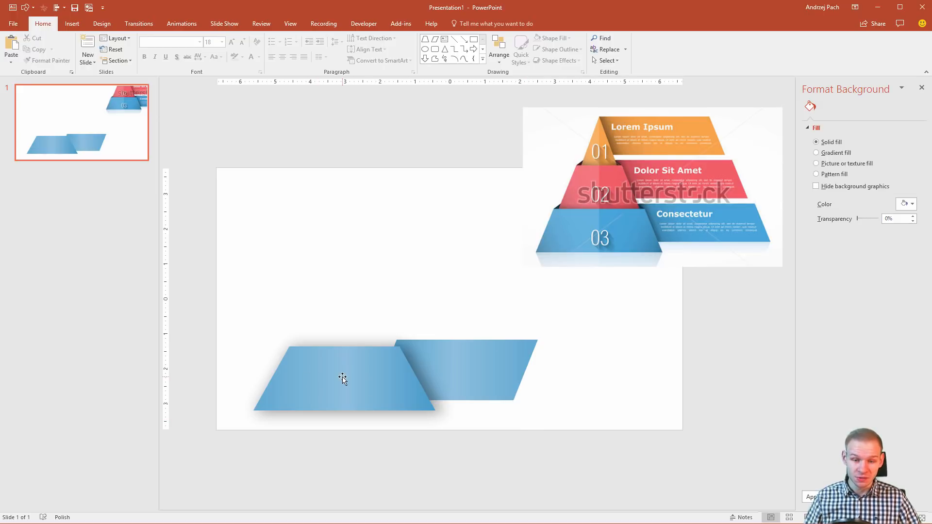
pyautogui.moveTo(333, 375)
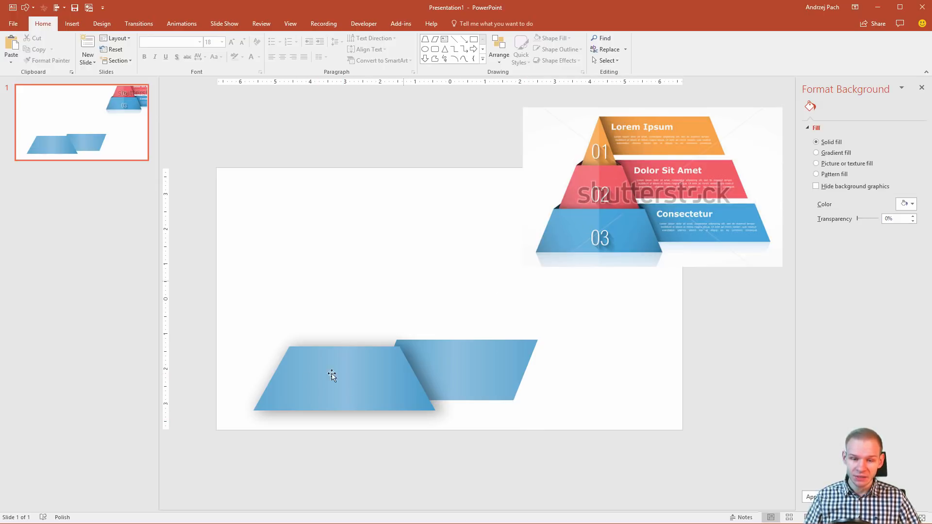
# Duplicate both shapes upward and narrow the upper trapezoid into the pyramid peak
pyautogui.click(332, 375)
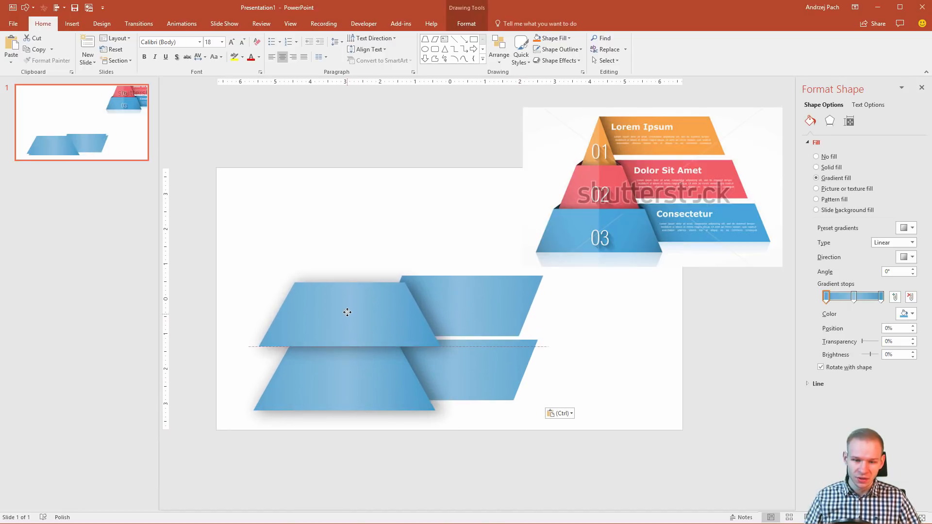
pyautogui.click(346, 312)
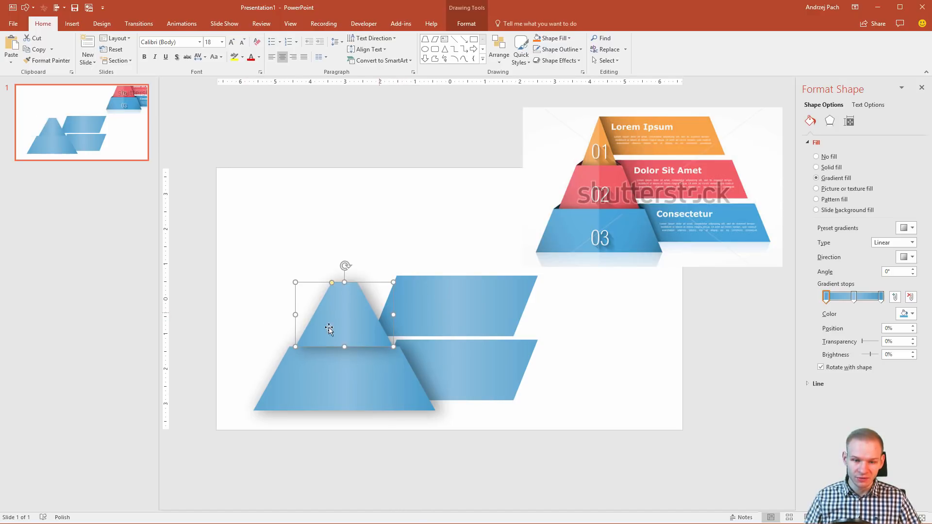
pyautogui.rightClick(329, 330)
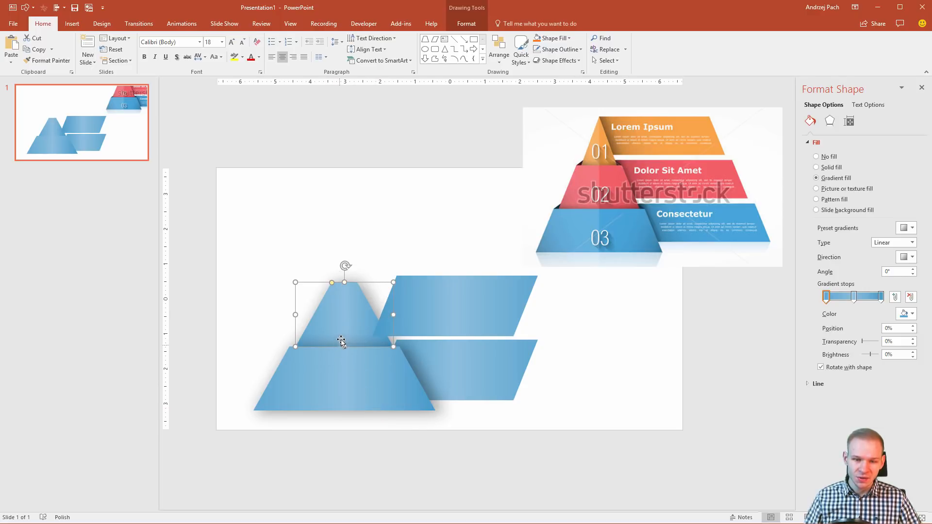
pyautogui.rightClick(342, 342)
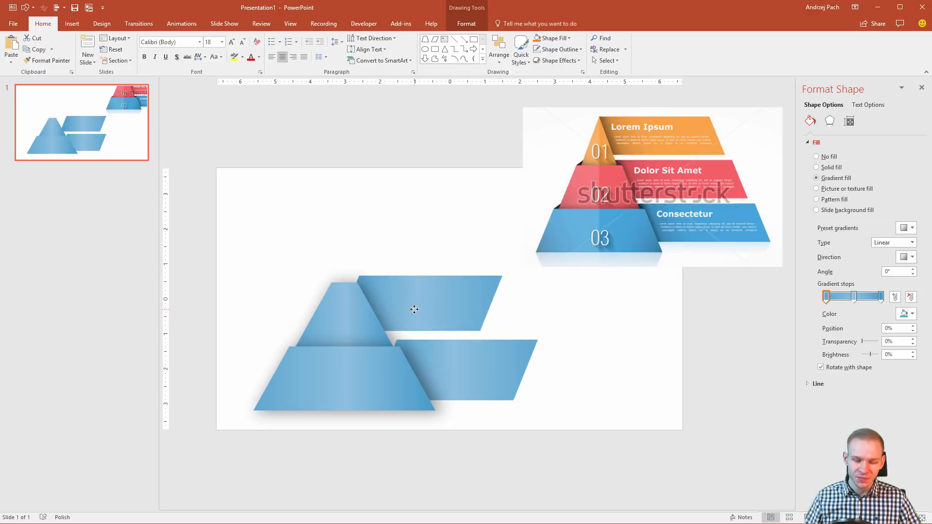
pyautogui.click(413, 309)
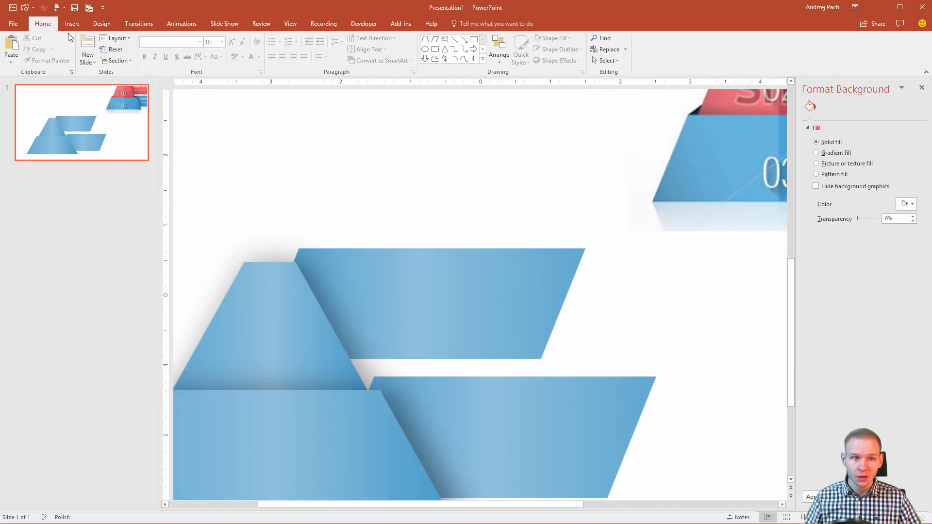
# Insert a small triangle where the tiers meet and remove its outline
pyautogui.click(164, 49)
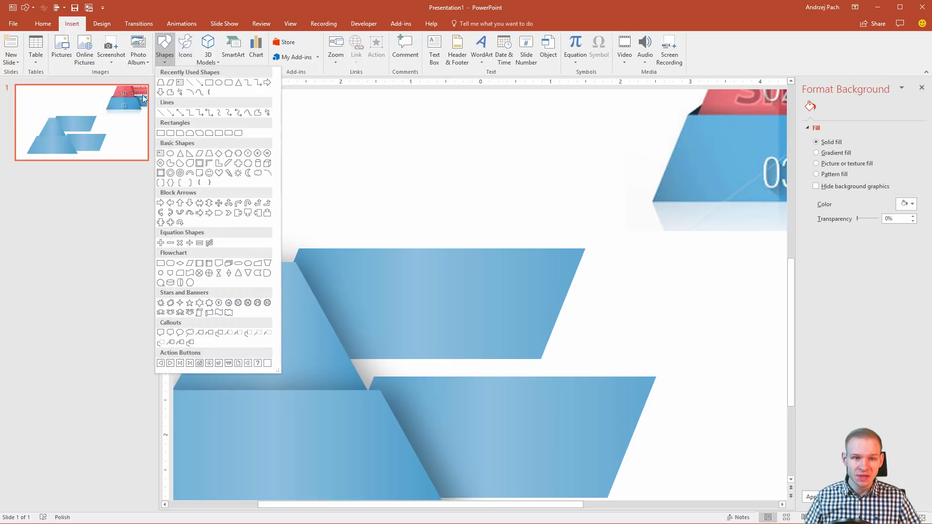
pyautogui.moveTo(189, 153)
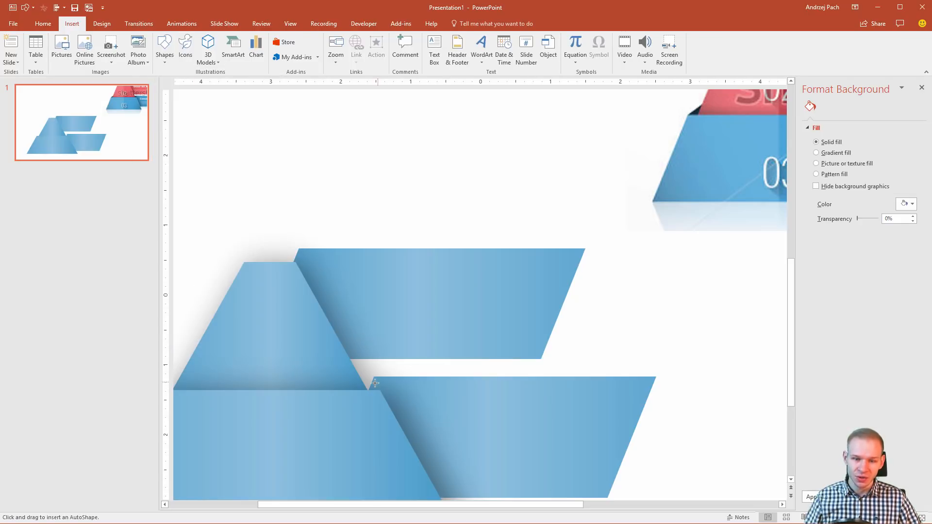
pyautogui.moveTo(379, 392)
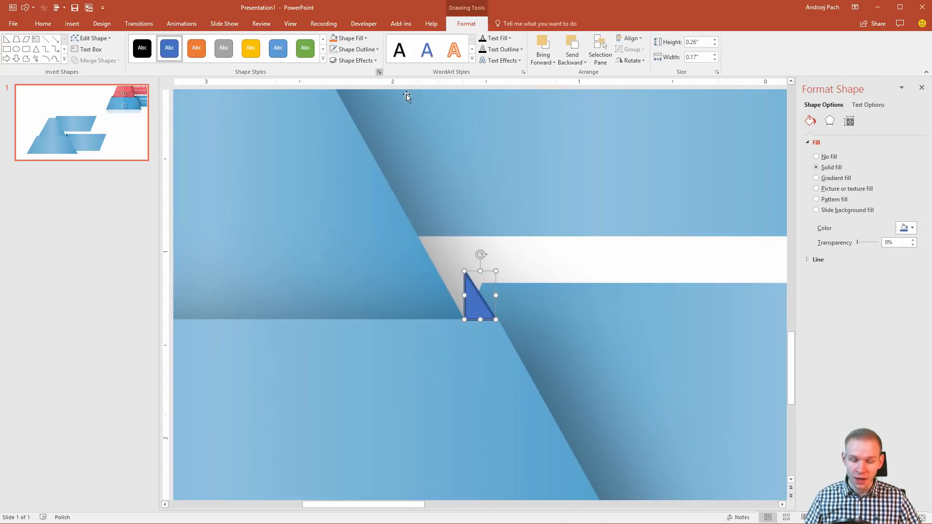
pyautogui.click(354, 48)
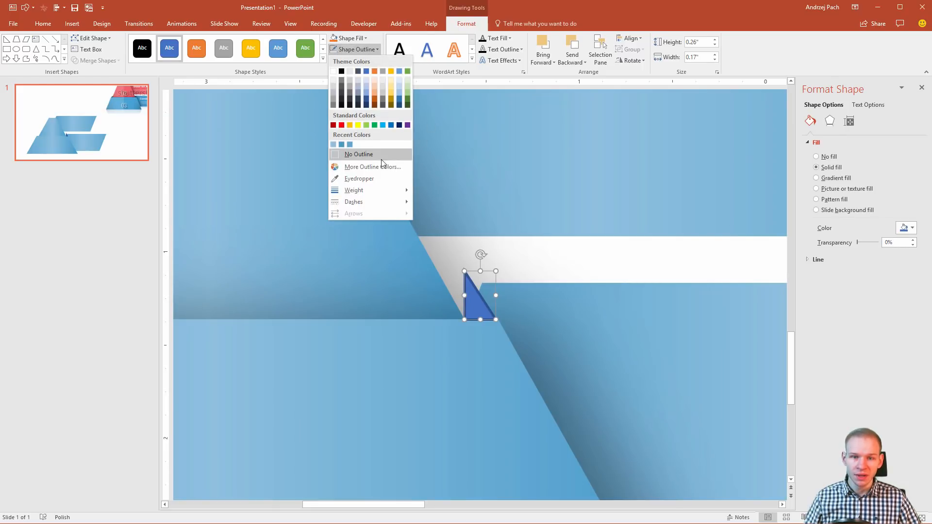
pyautogui.click(358, 154)
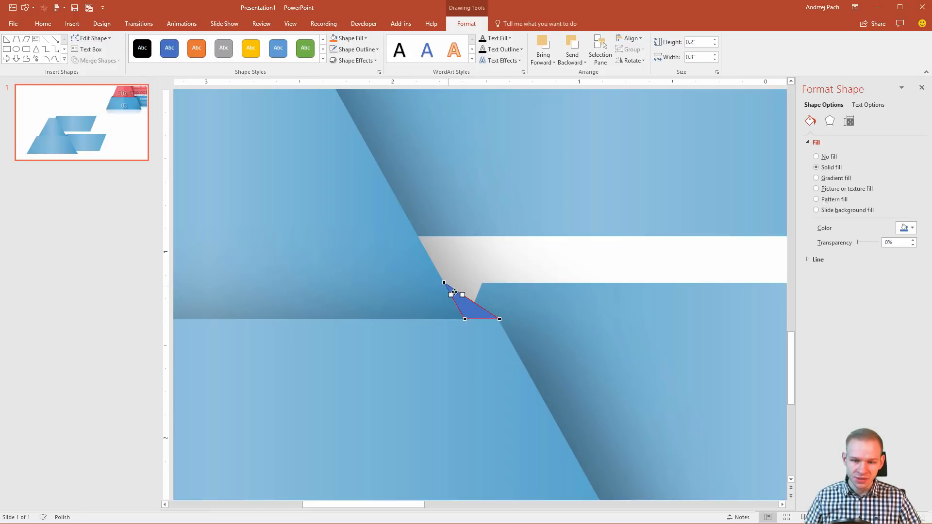
# Fill the fold triangle with a softer recent blue swatch
pyautogui.click(492, 358)
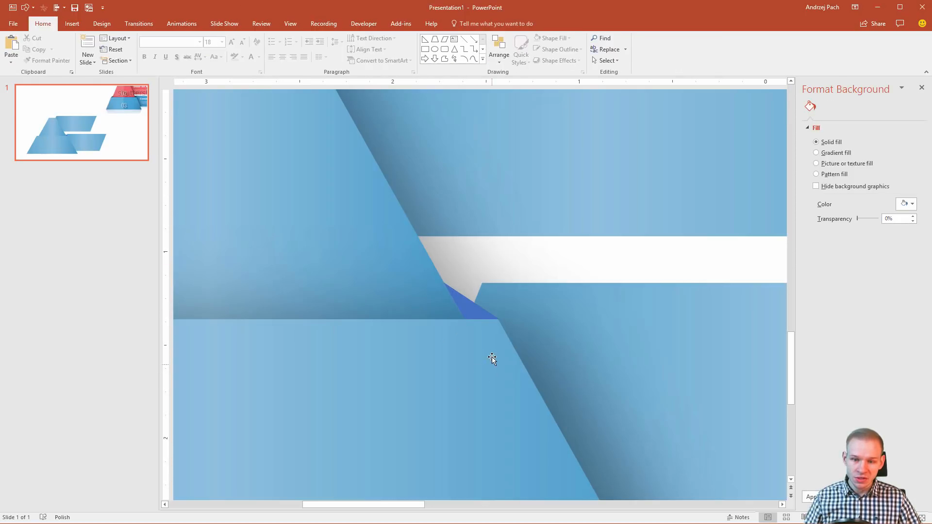
pyautogui.moveTo(363, 389)
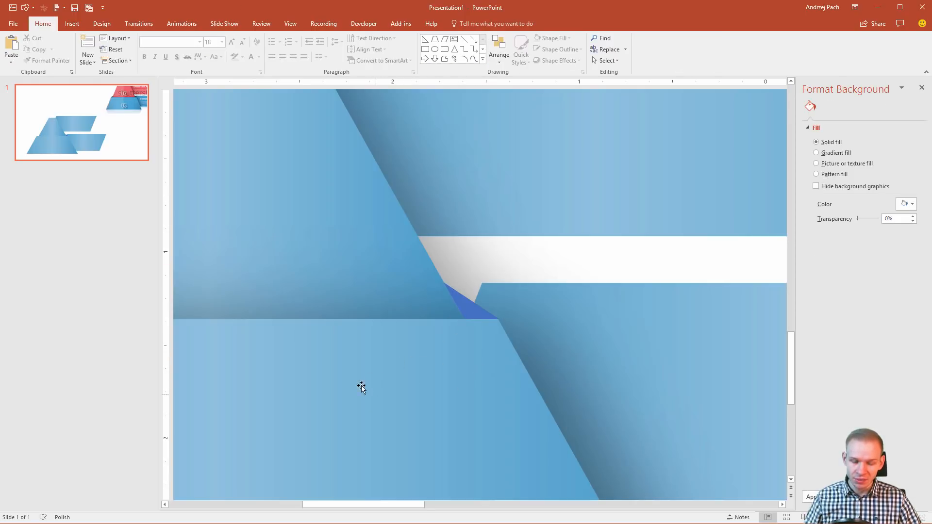
pyautogui.click(488, 297)
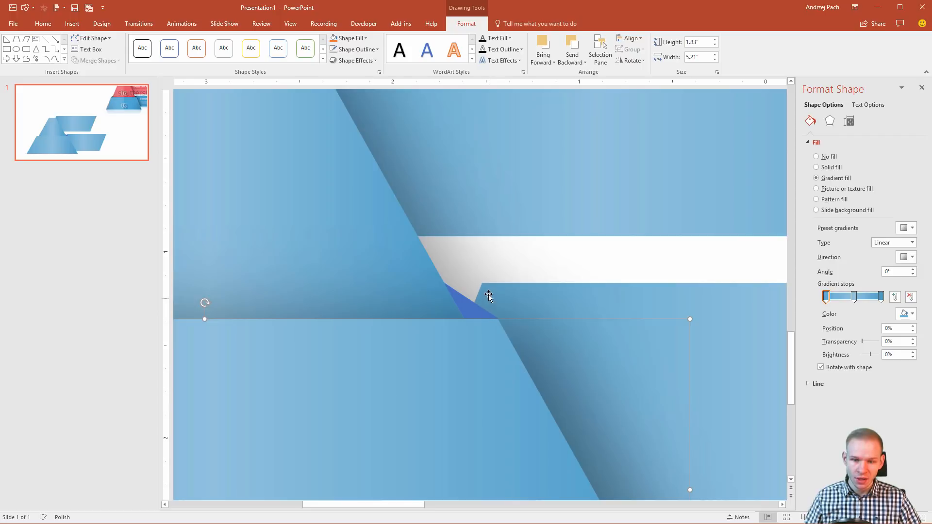
pyautogui.click(472, 300)
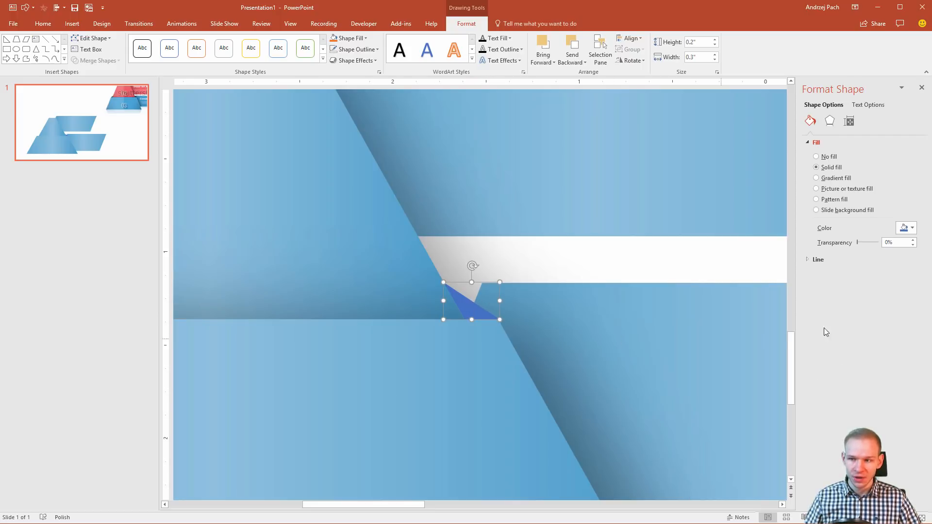
pyautogui.moveTo(904, 228)
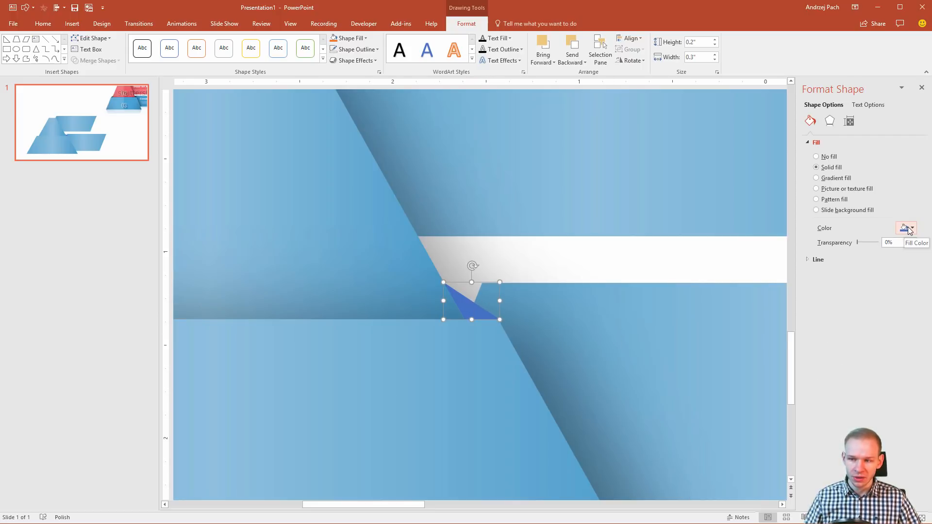
pyautogui.click(913, 228)
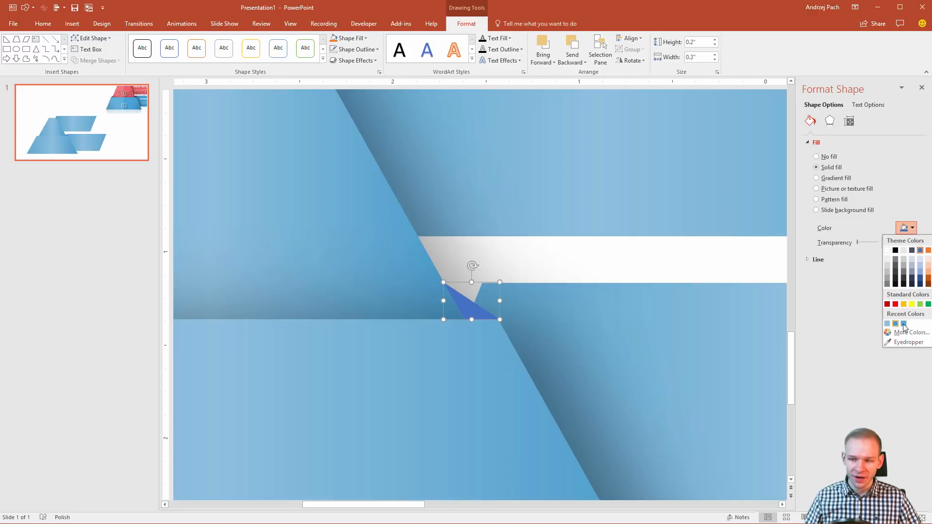
pyautogui.moveTo(904, 324)
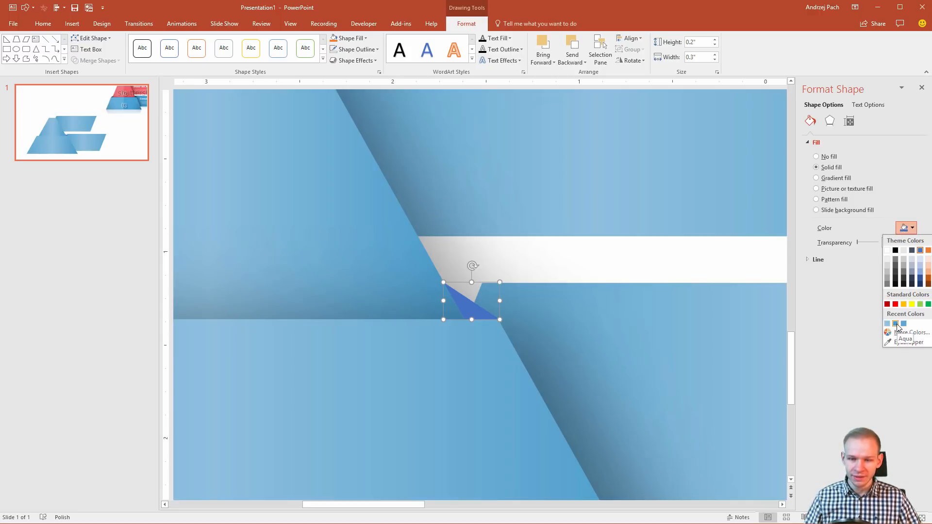
pyautogui.click(904, 324)
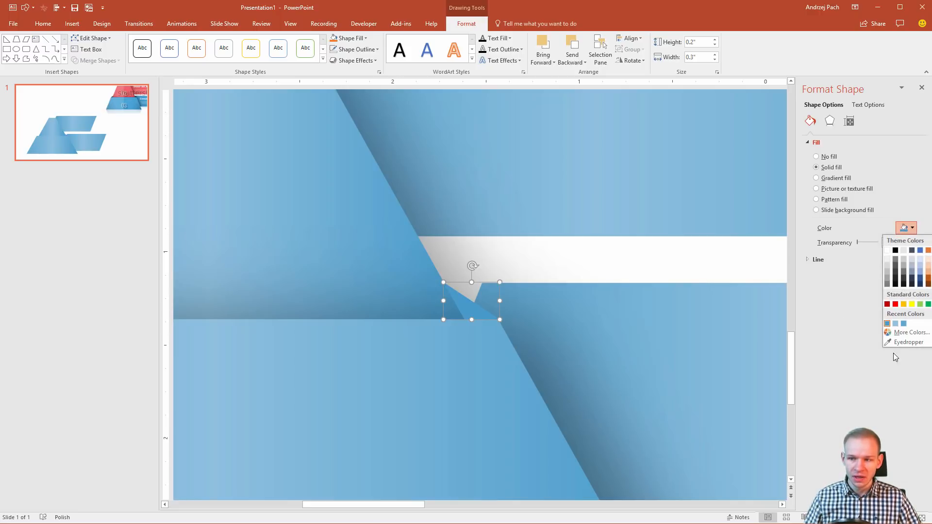
# Set the fold triangle's fill to custom RGB 28, 73, 98
pyautogui.click(911, 332)
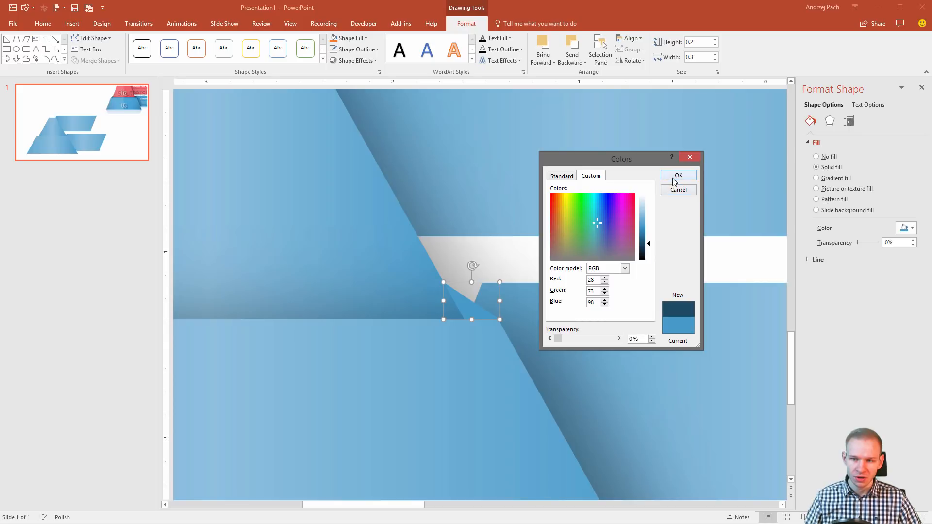
pyautogui.click(678, 175)
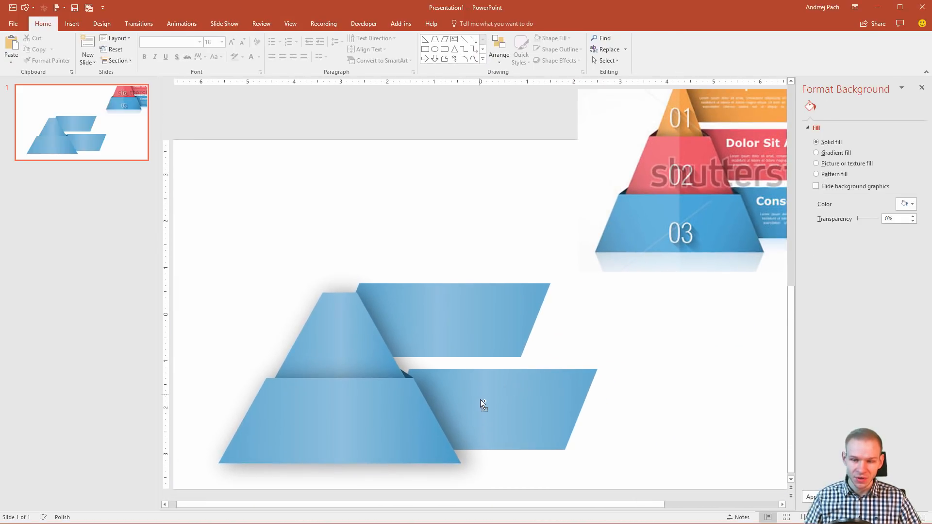
# Copy the dark fold triangle into the left tier junction and resize it to fit the corner
pyautogui.click(481, 405)
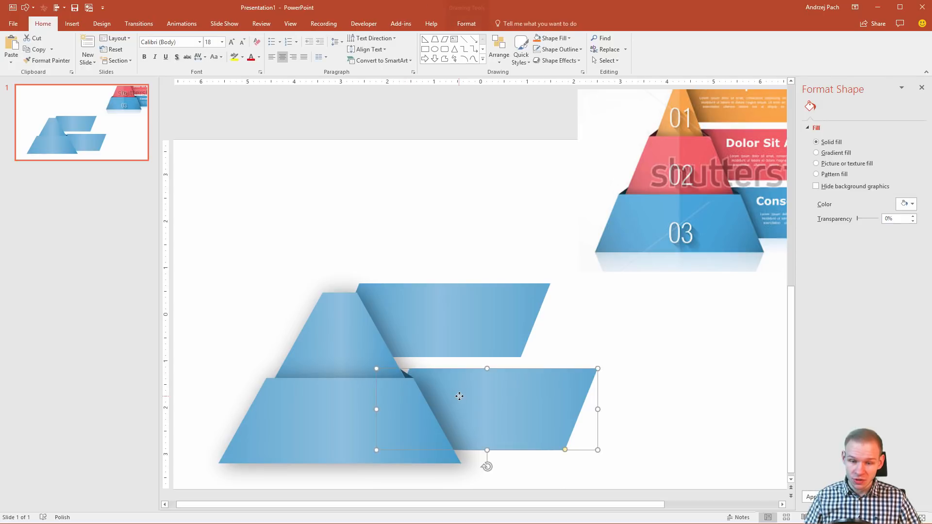
pyautogui.click(816, 177)
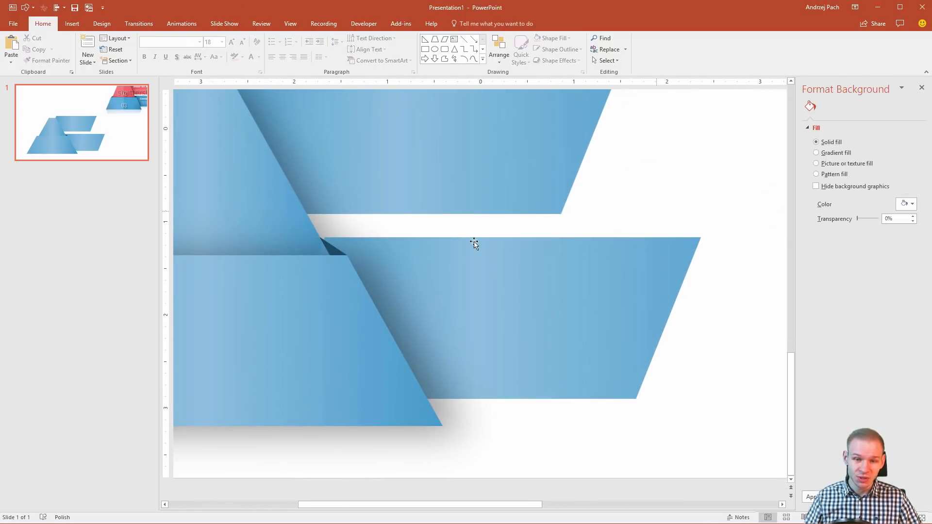
pyautogui.click(385, 252)
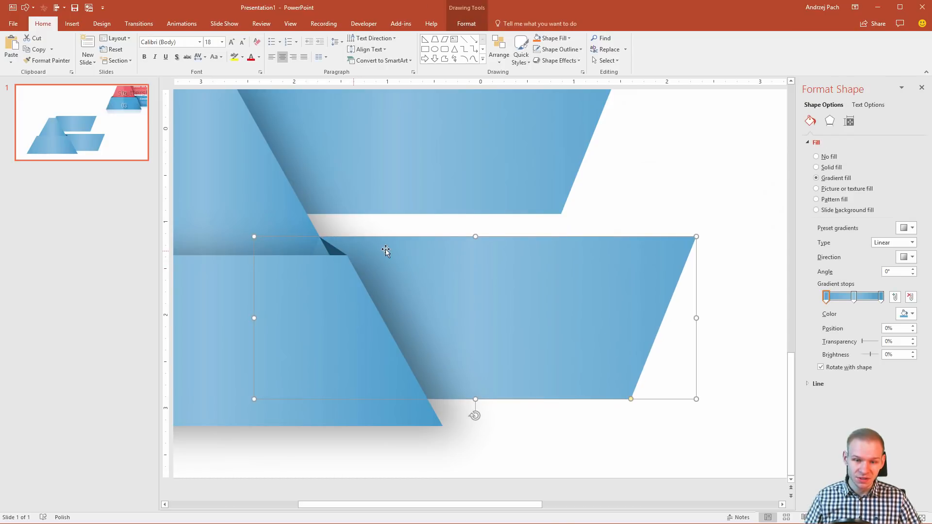
pyautogui.moveTo(431, 356)
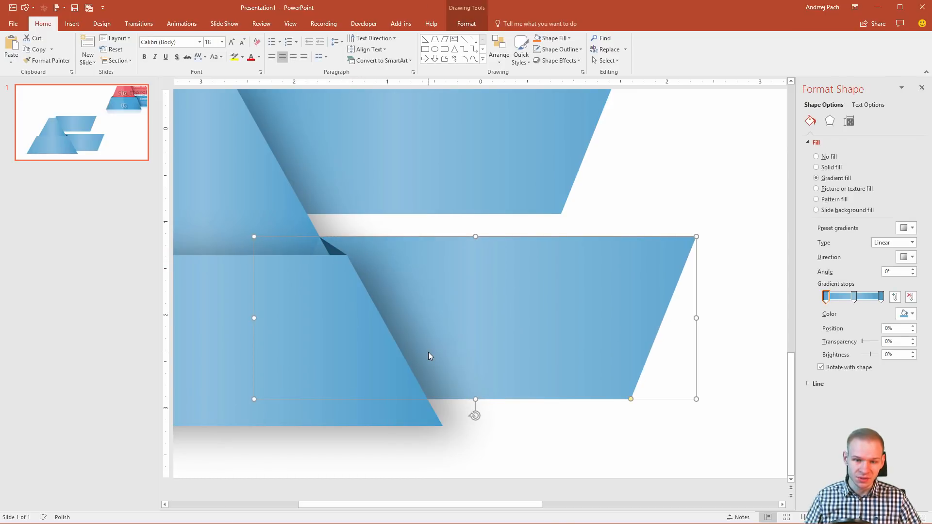
pyautogui.click(333, 244)
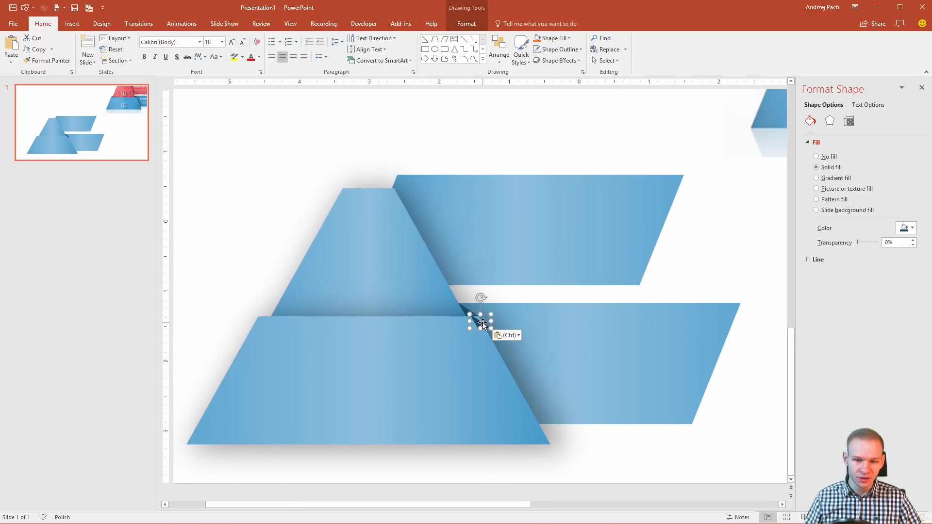
pyautogui.click(816, 178)
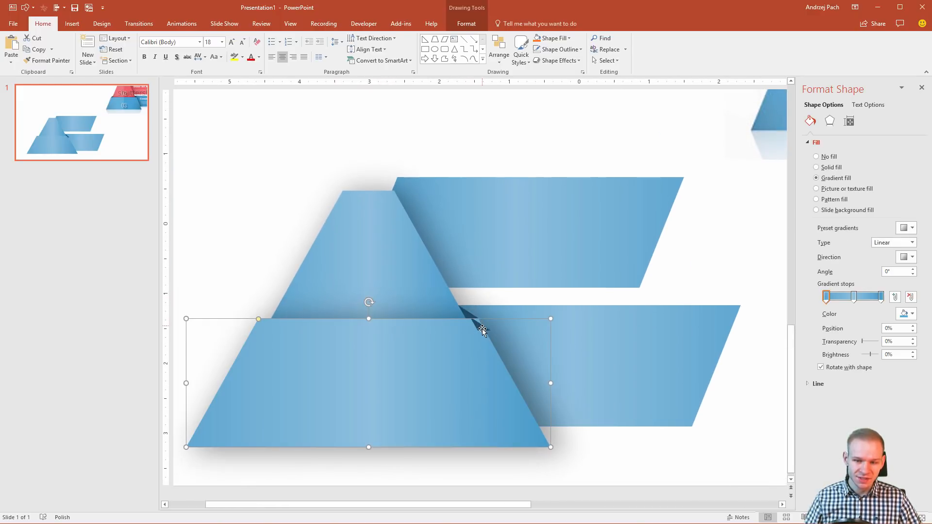
pyautogui.click(817, 167)
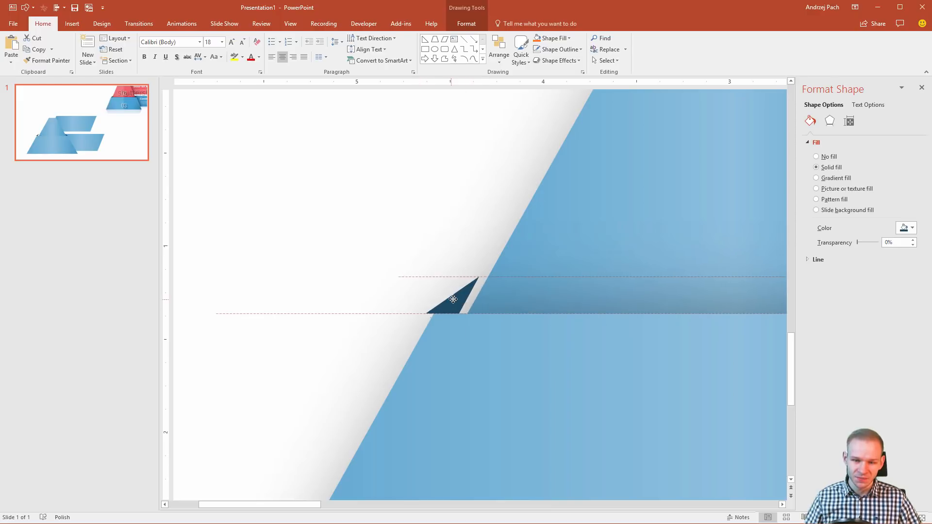
pyautogui.click(453, 299)
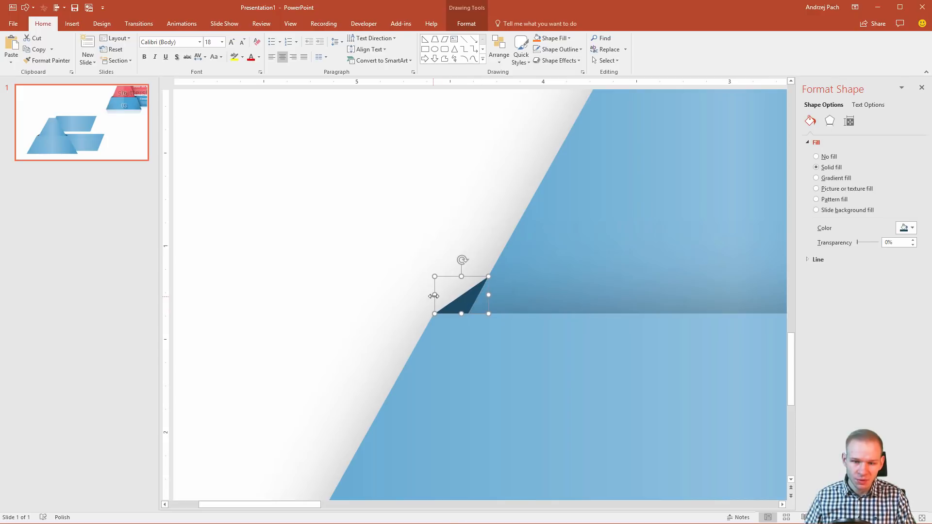
pyautogui.moveTo(509, 330)
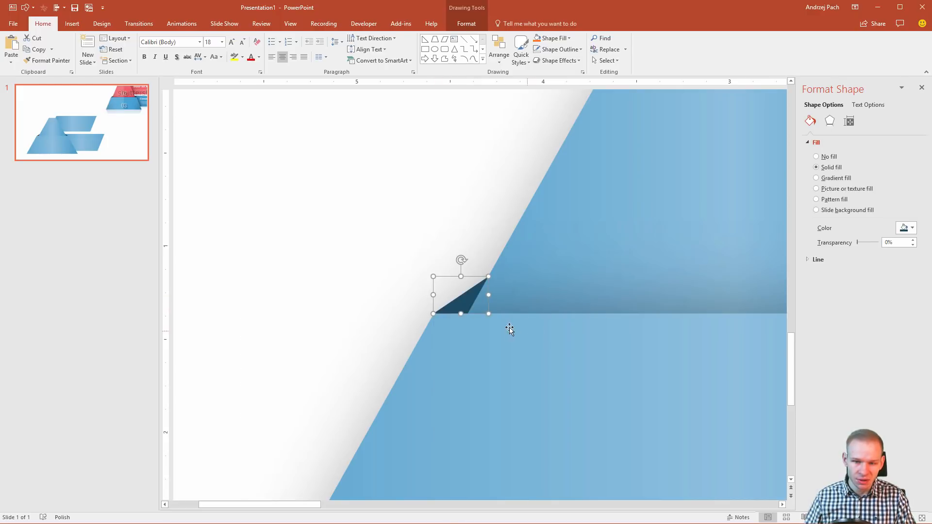
pyautogui.rightClick(467, 314)
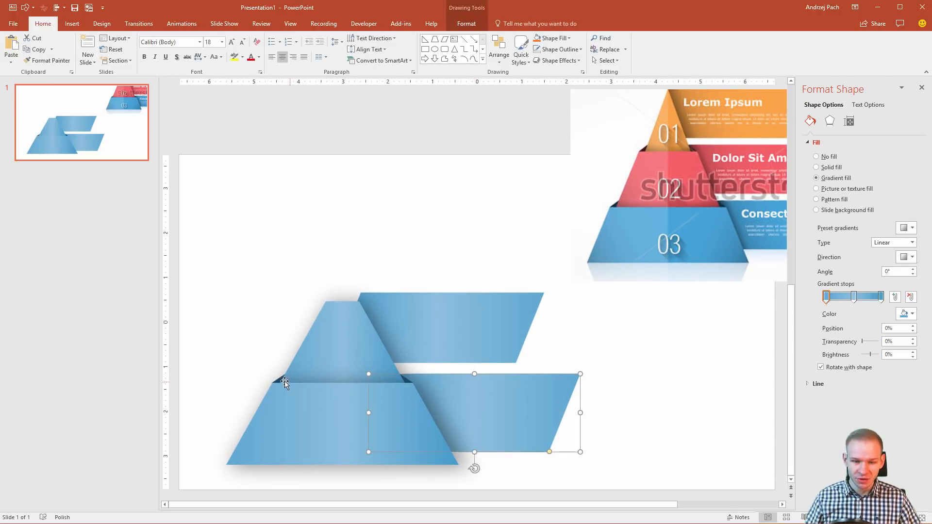
# Duplicate the upper trapezoid and place the copy on top as a third tier
pyautogui.click(817, 167)
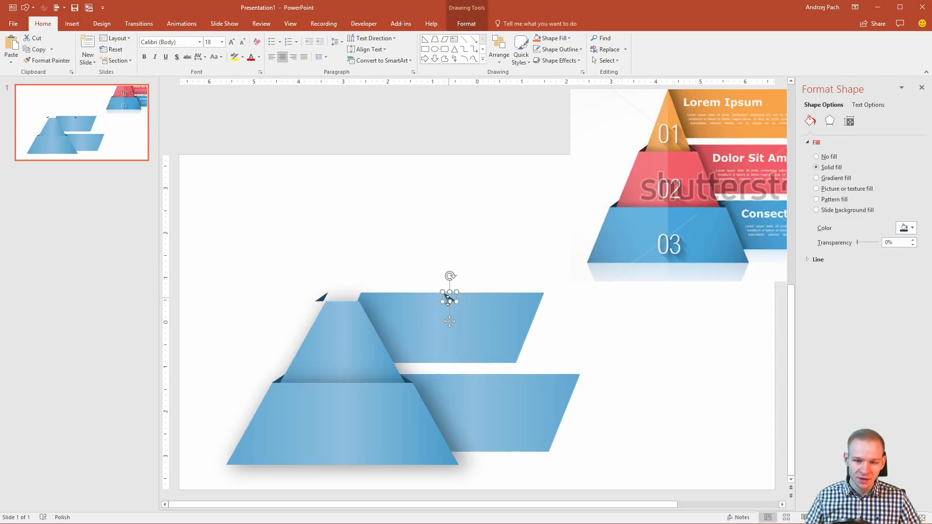
pyautogui.click(816, 178)
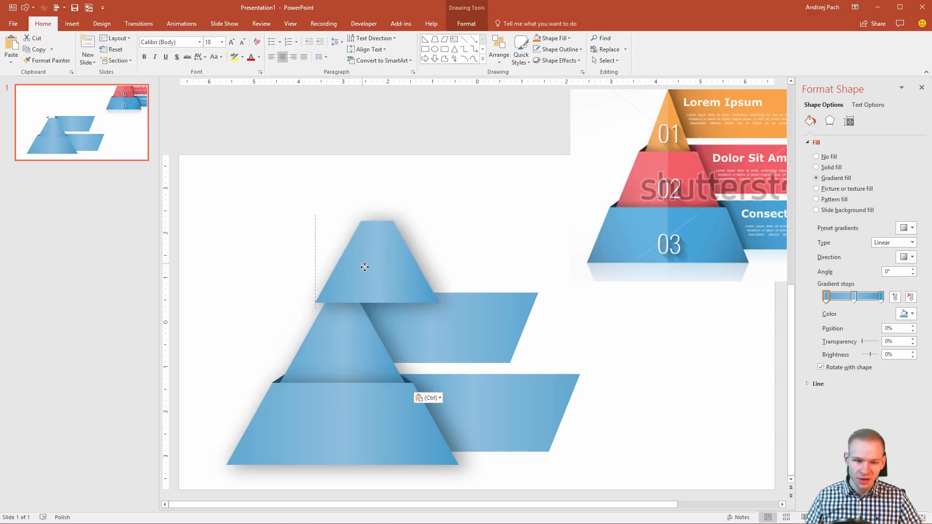
pyautogui.click(365, 267)
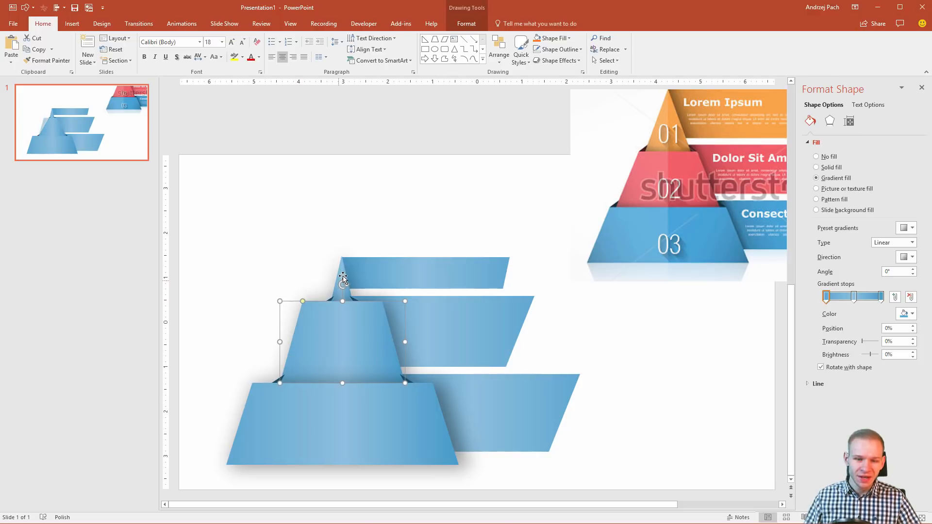
pyautogui.moveTo(352, 278)
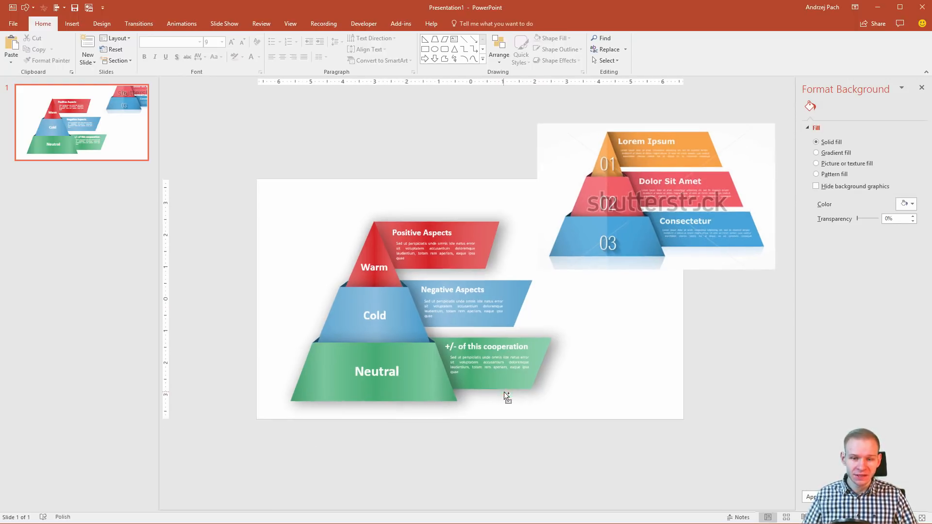
# Widen the red Positive Aspects banner so it extends past the others
pyautogui.click(654, 197)
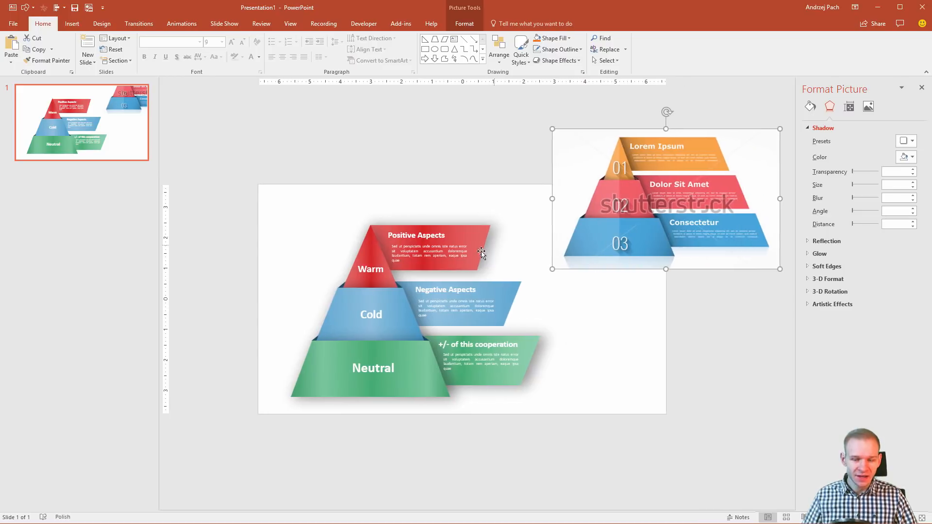
pyautogui.click(419, 249)
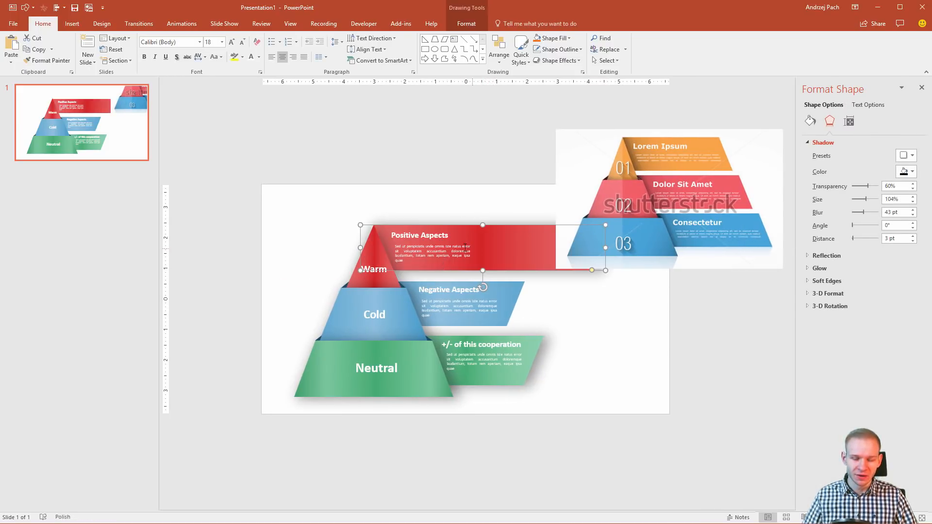
pyautogui.moveTo(671, 246)
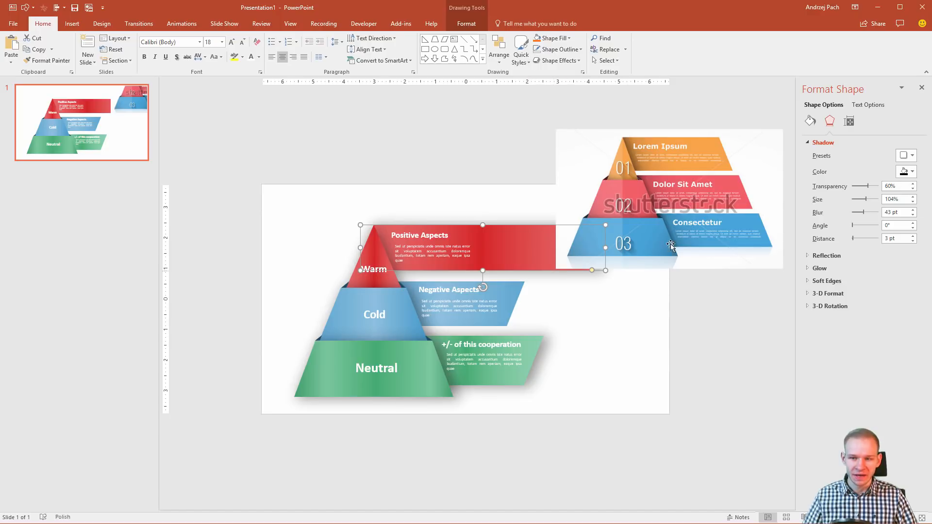
pyautogui.click(557, 378)
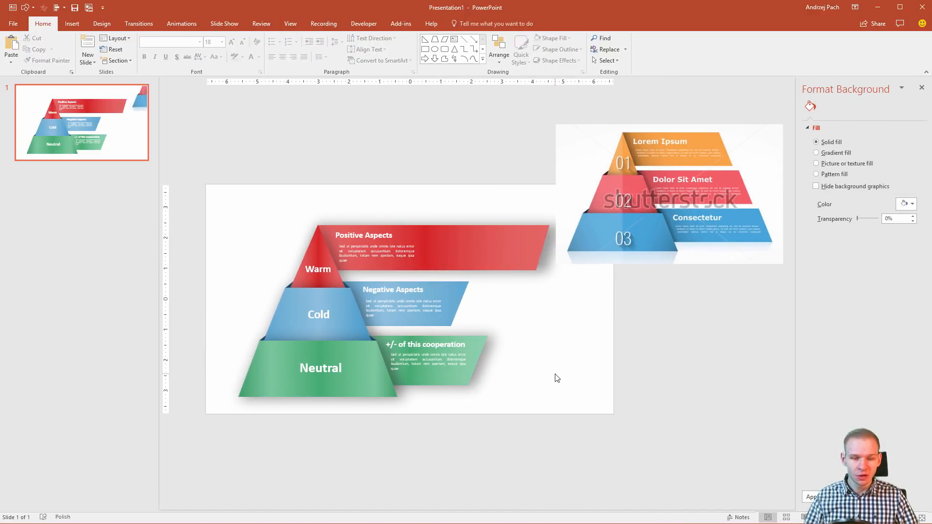
pyautogui.moveTo(392, 390)
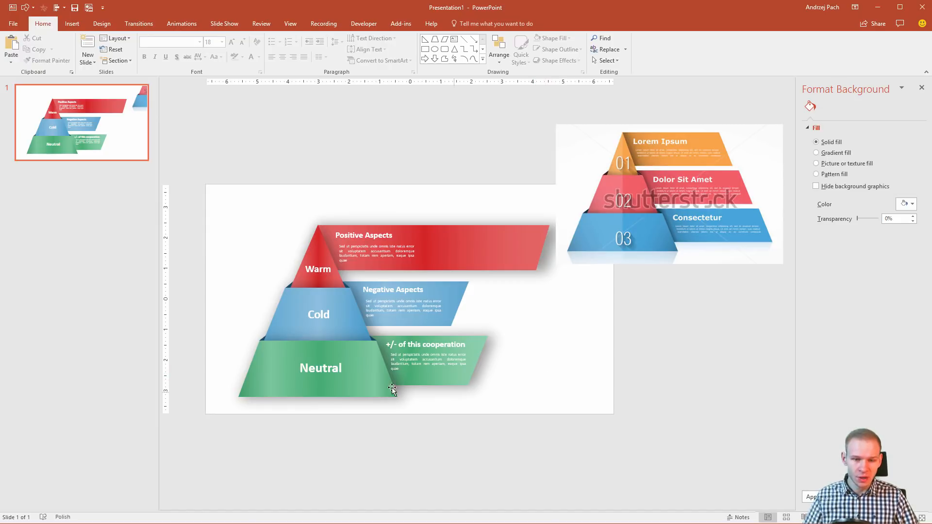
pyautogui.moveTo(349, 332)
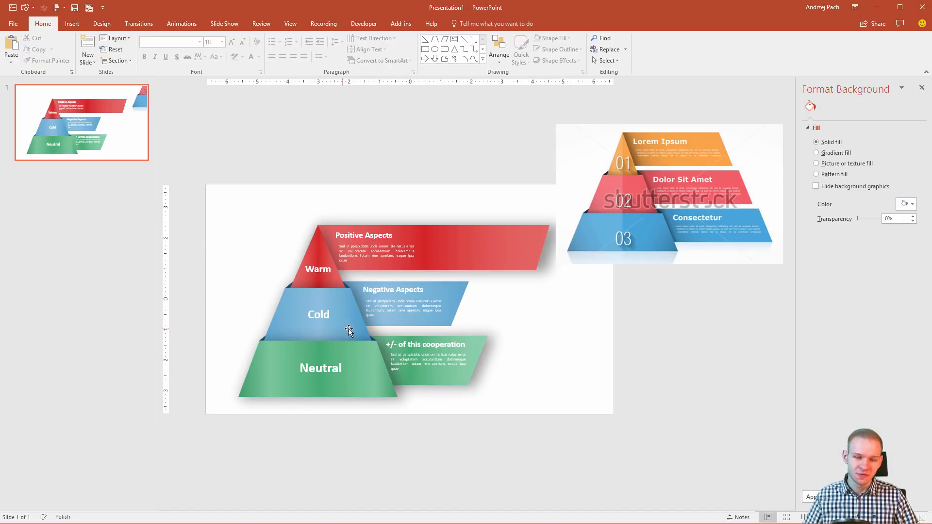
pyautogui.moveTo(365, 375)
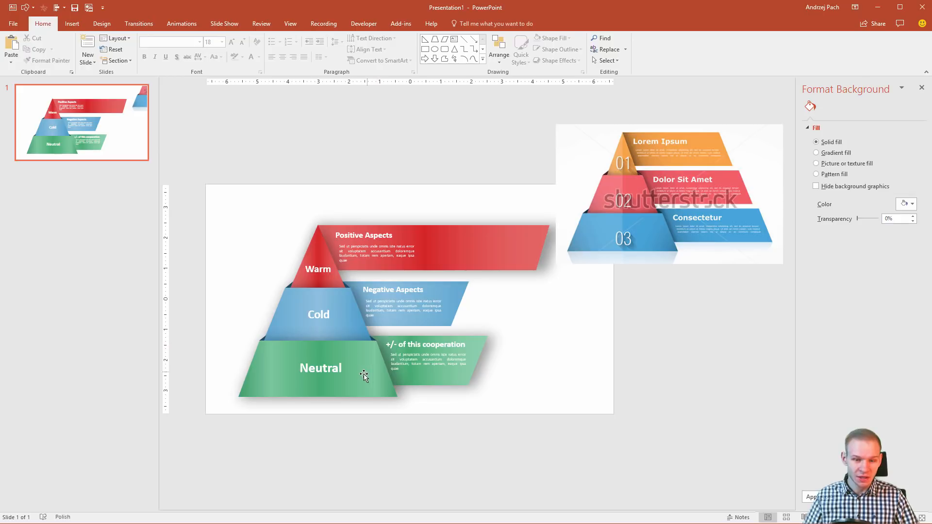